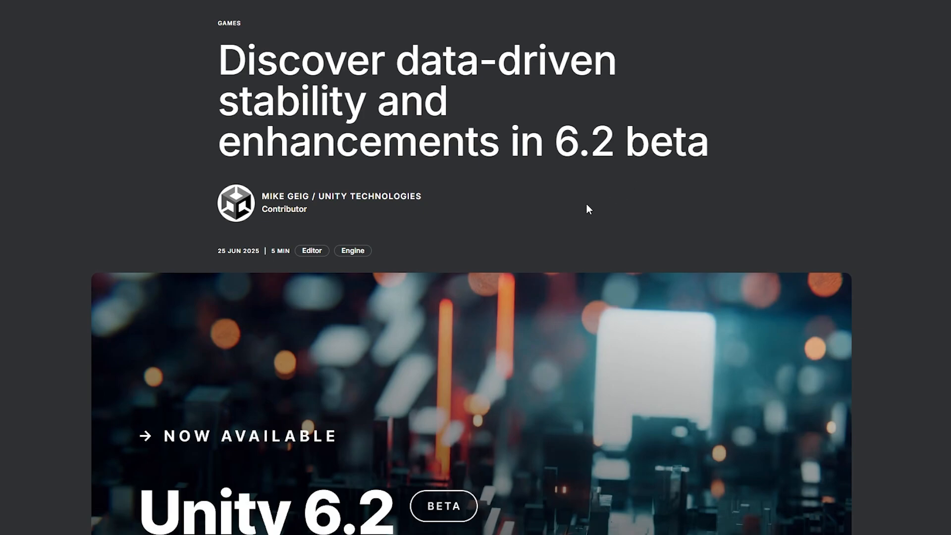
- Ask the Assistant with '/code Fix thi…' to write code fixing the console error
scroll(down, 3)
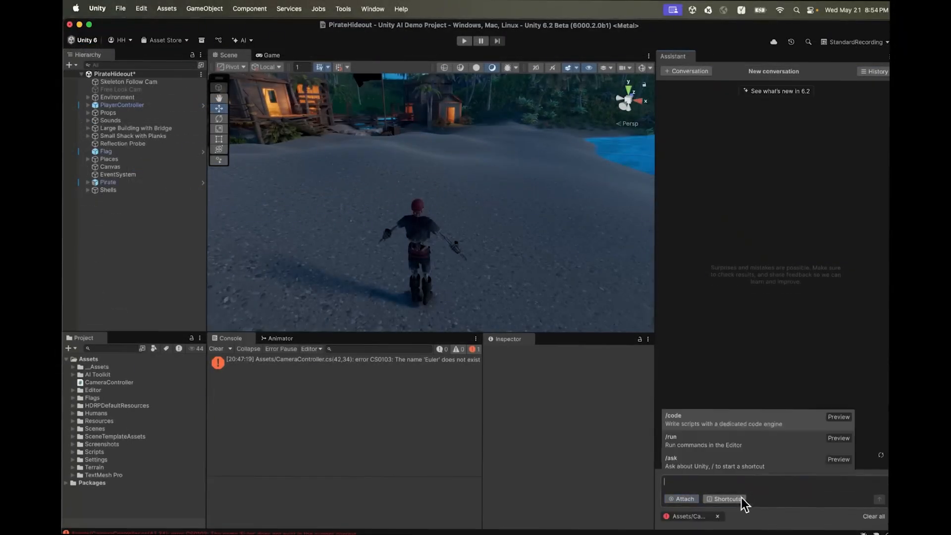
text(/code Fix thi)
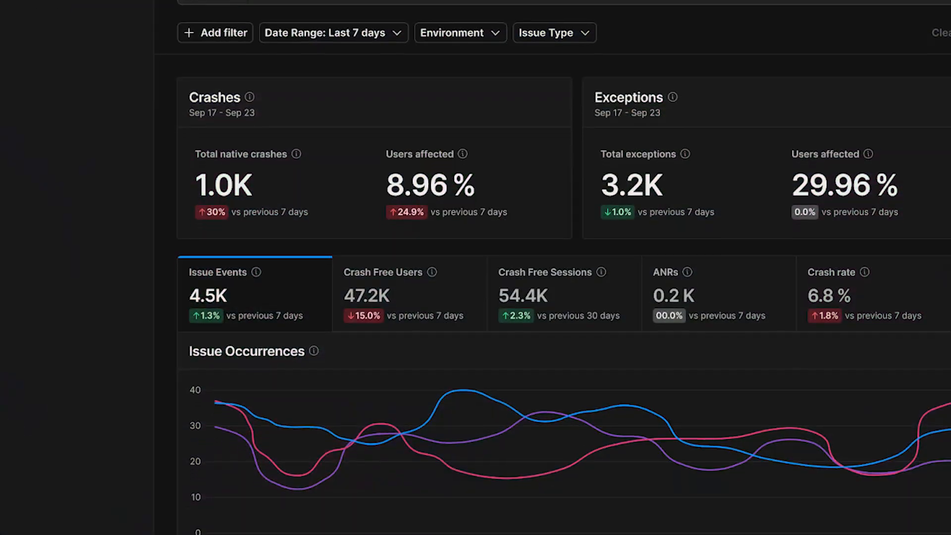
scroll(down, 3)
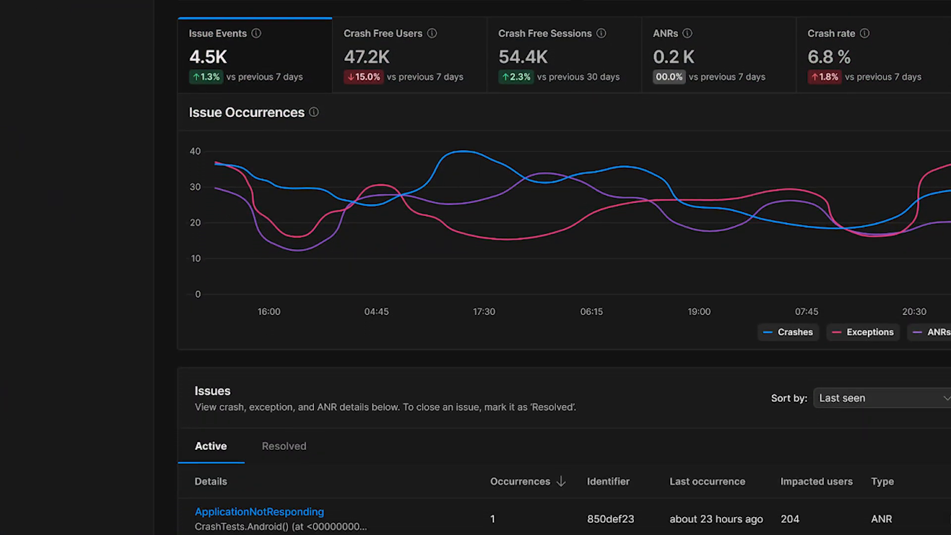
scroll(down, 3)
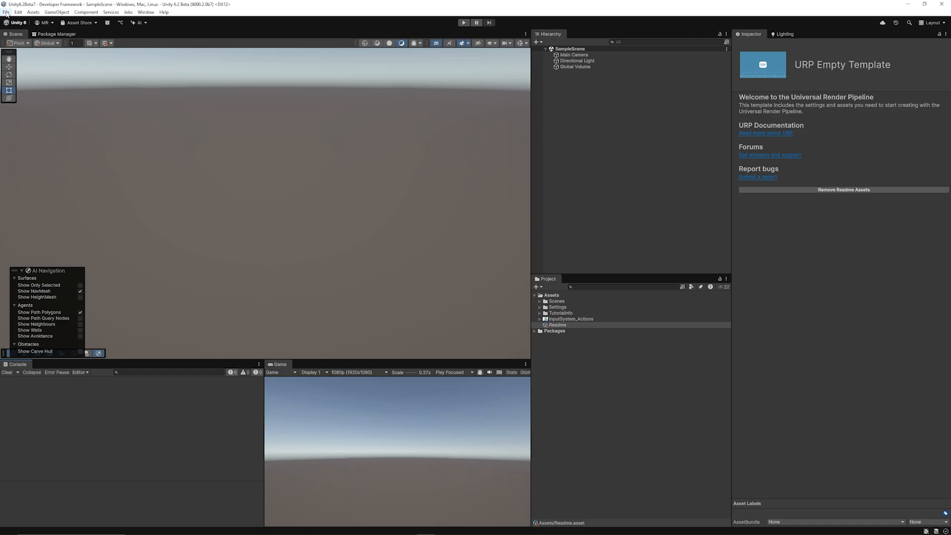
- In Project Settings > Services > Diagnostics, set Diagnostics Data to Disabled
click(18, 12)
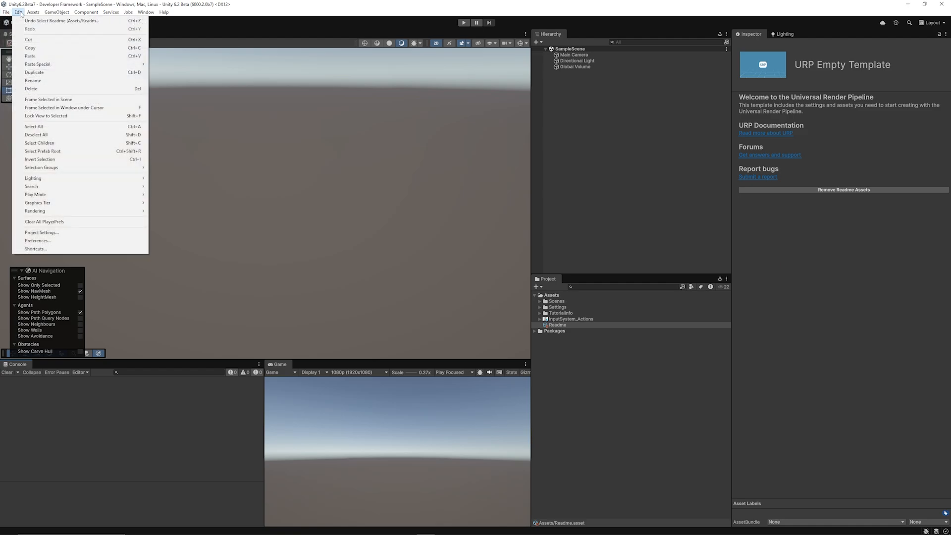
click(41, 232)
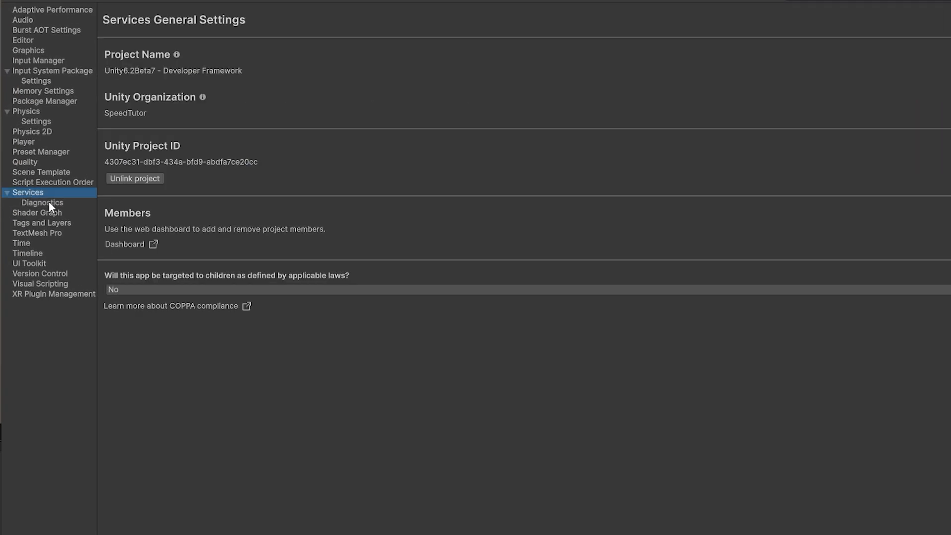
click(43, 202)
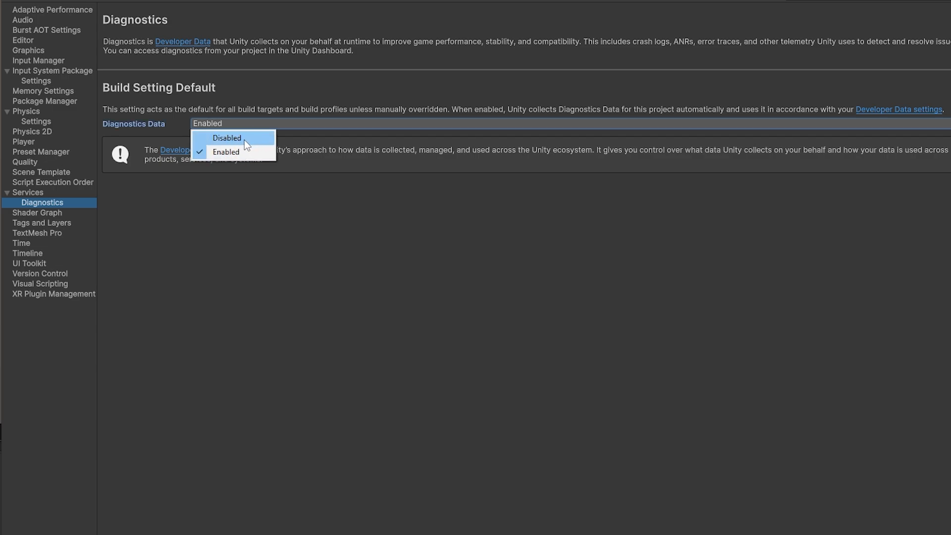
mouse_move(254, 149)
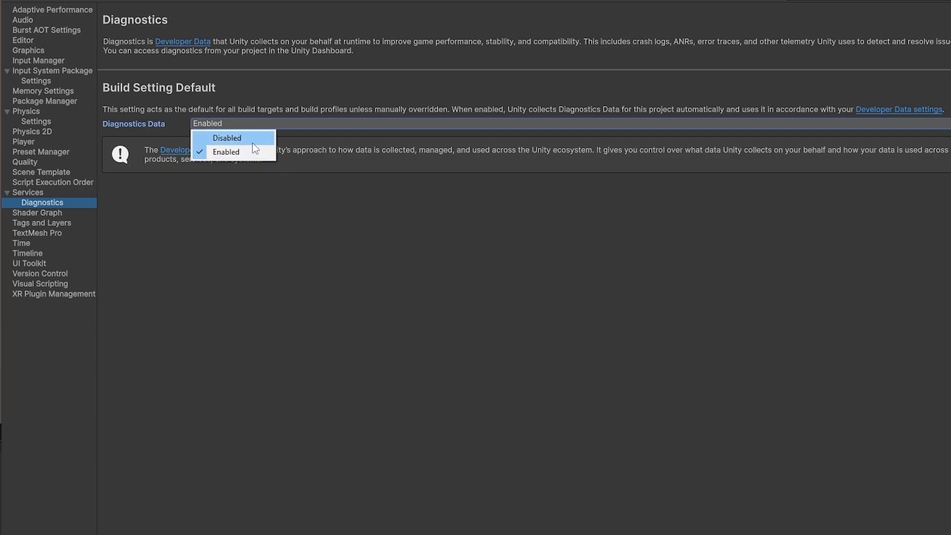
click(226, 138)
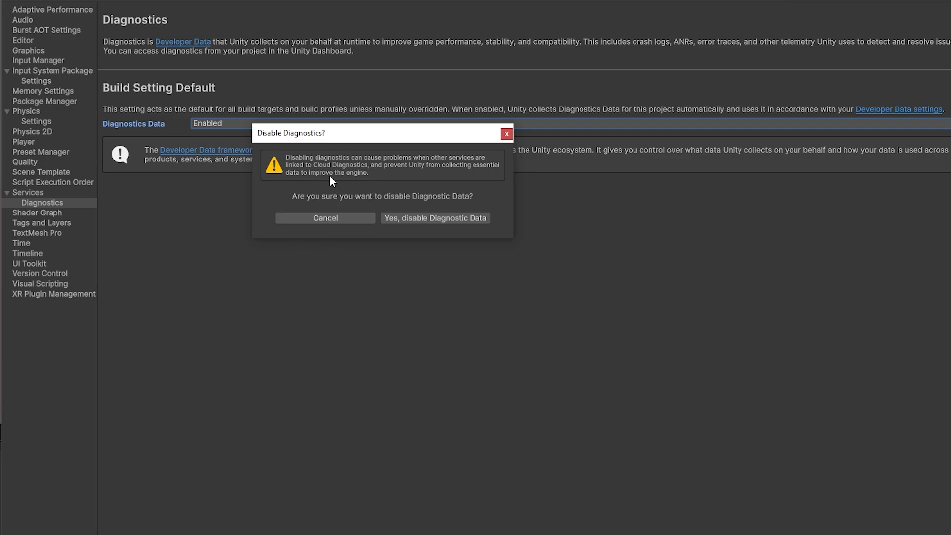
mouse_move(355, 172)
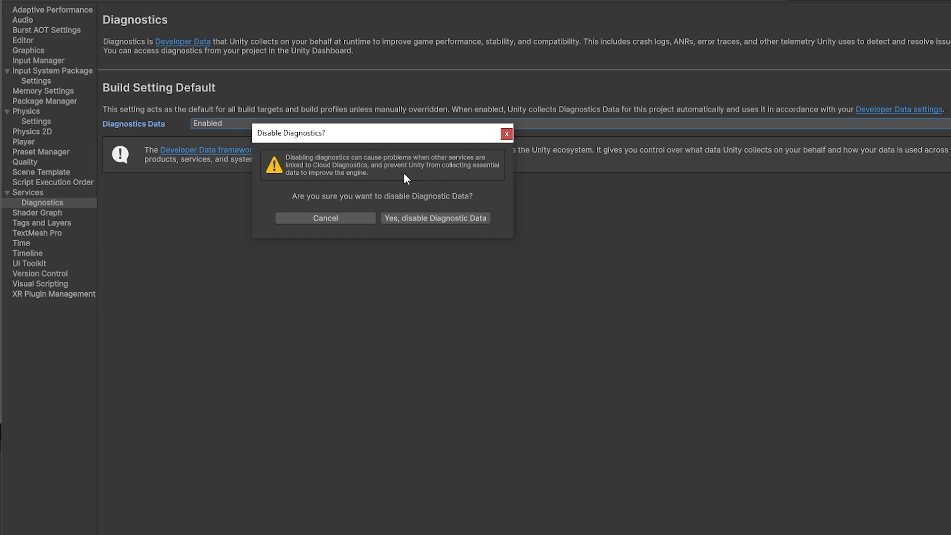
mouse_move(365, 209)
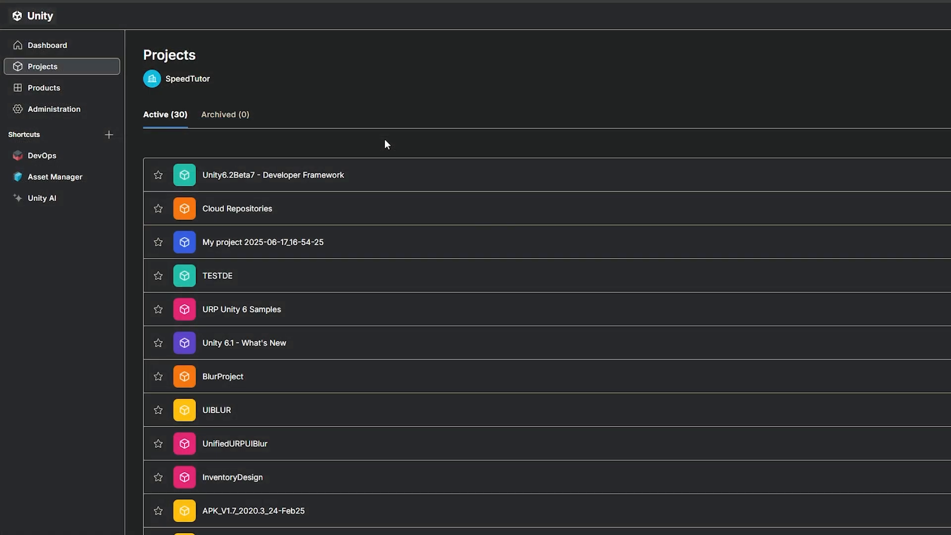
mouse_move(352, 12)
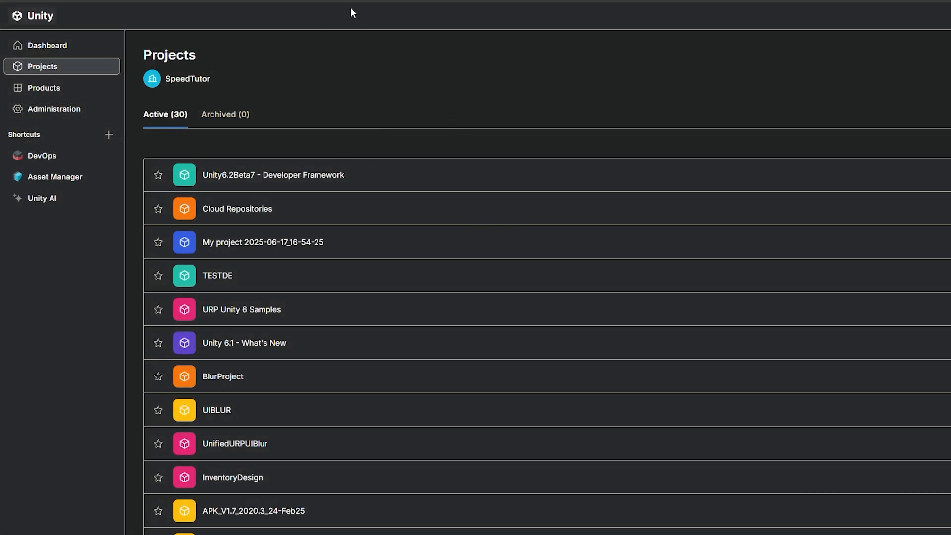
mouse_move(51, 59)
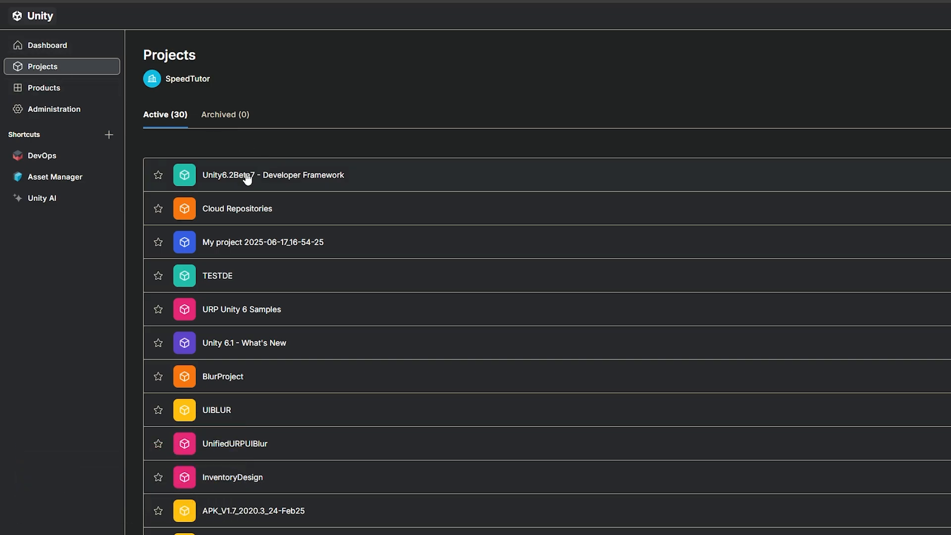
- Open the Unity6.2Beta7 - Developer Framework project from the Projects page
click(272, 175)
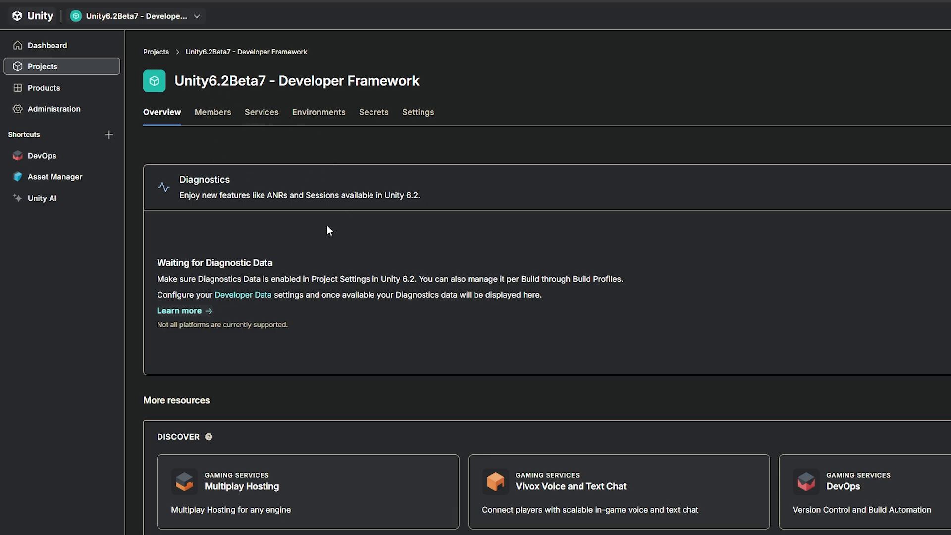
mouse_move(456, 230)
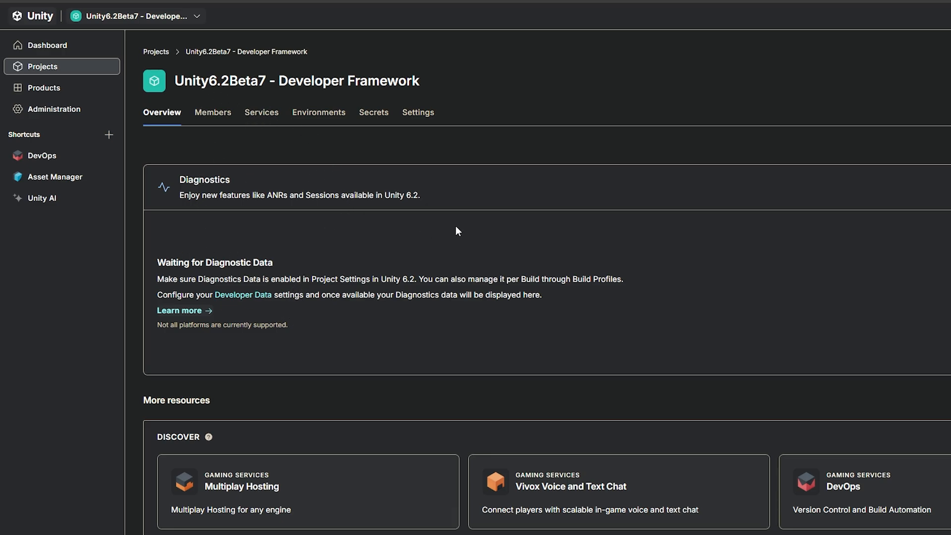
mouse_move(175, 275)
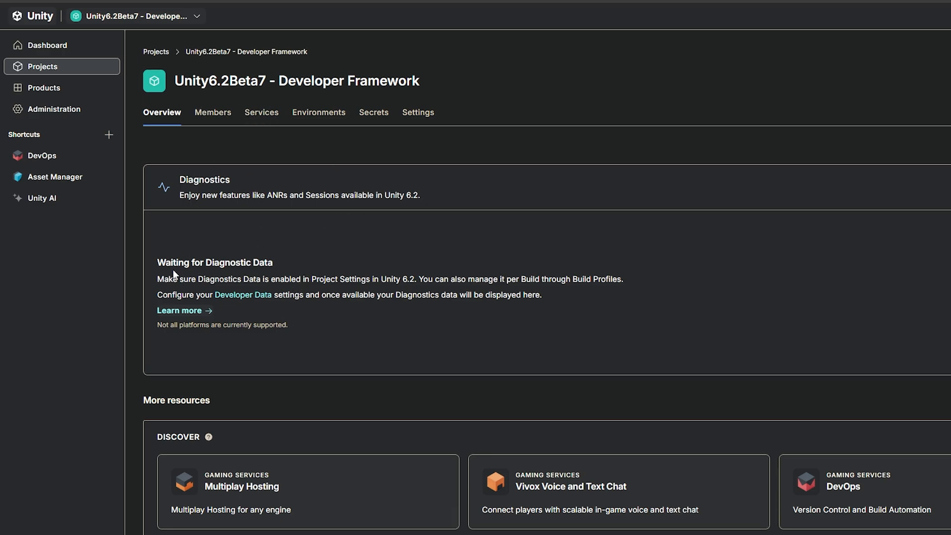
mouse_move(493, 296)
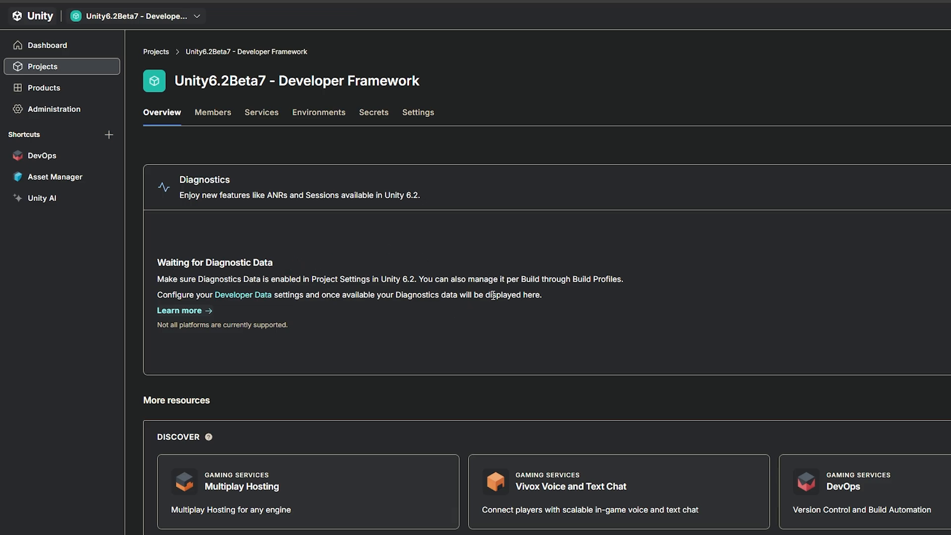
mouse_move(491, 295)
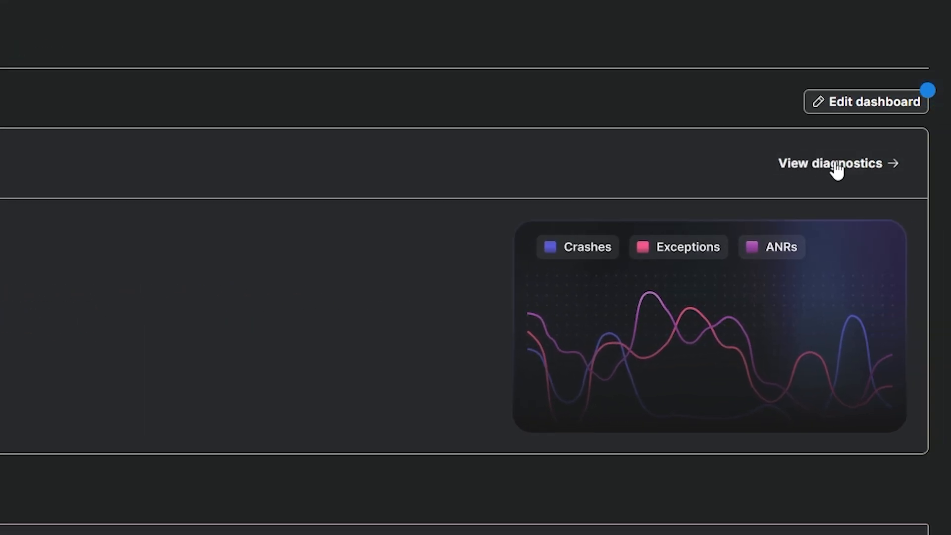
- View the project's diagnostics Logs and Performance charts for crashes and exceptions
click(829, 164)
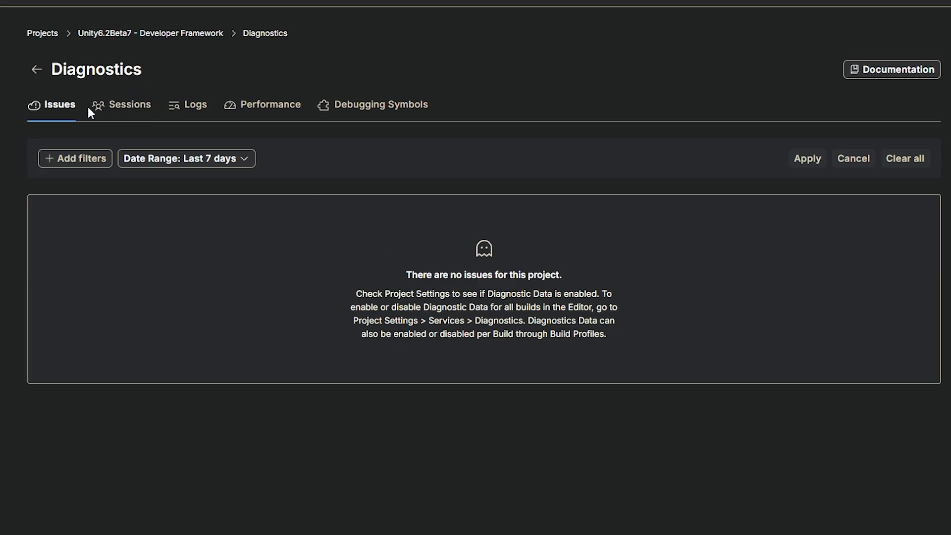
click(195, 104)
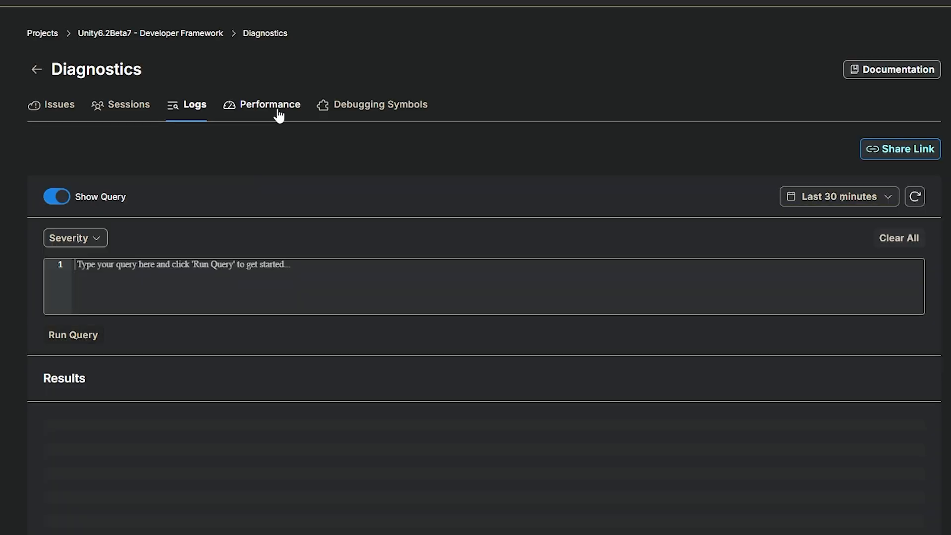
click(270, 104)
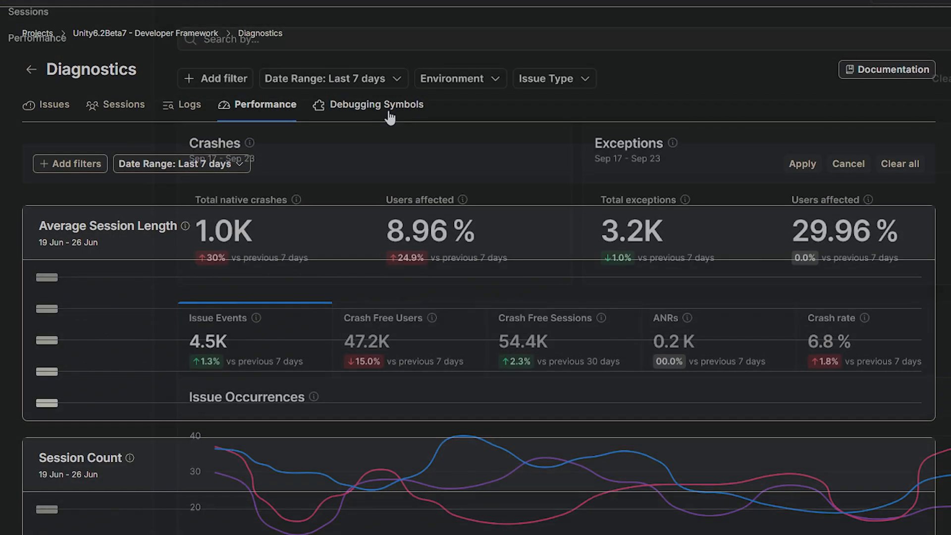
scroll(down, 3)
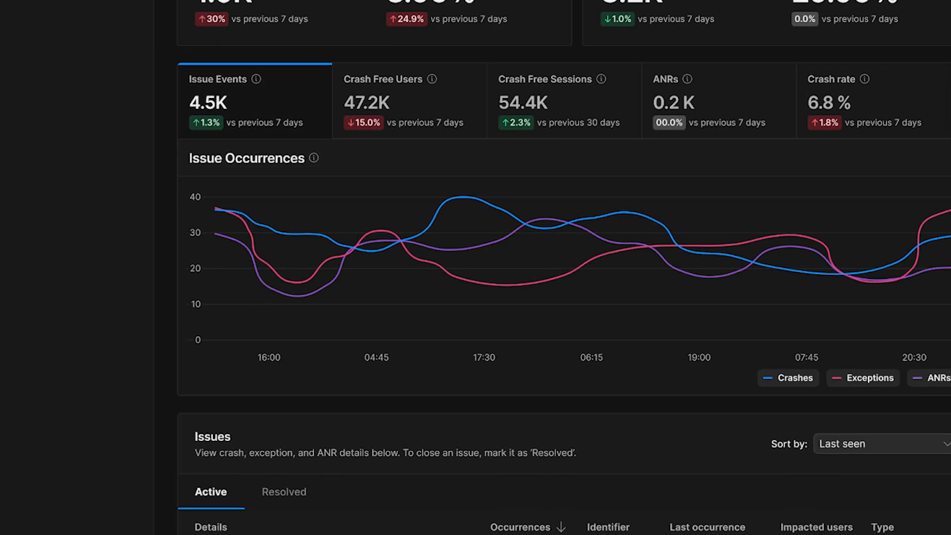
scroll(down, 3)
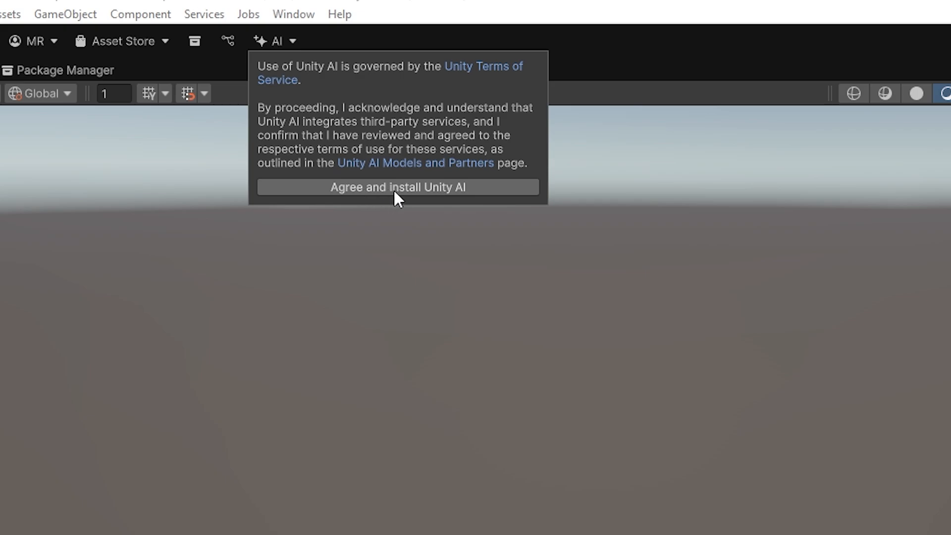
mouse_move(433, 202)
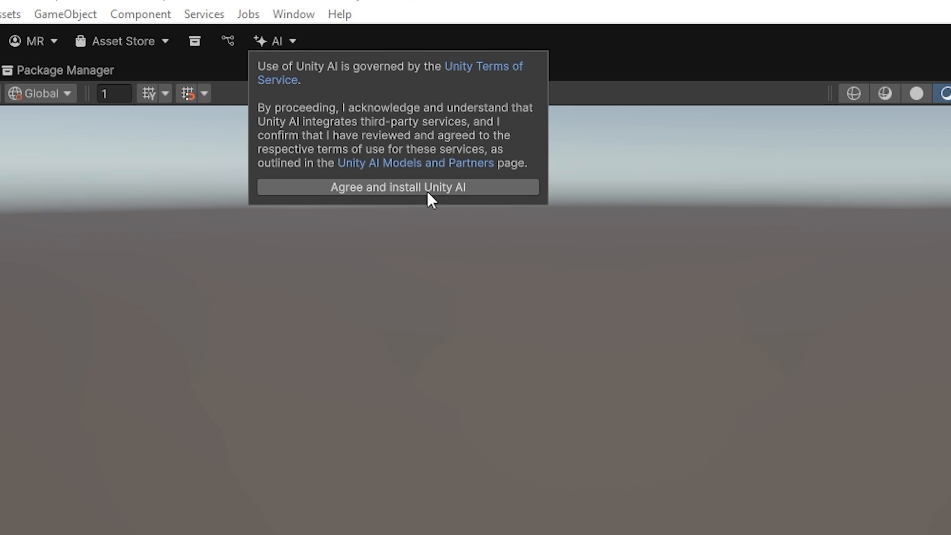
mouse_move(415, 195)
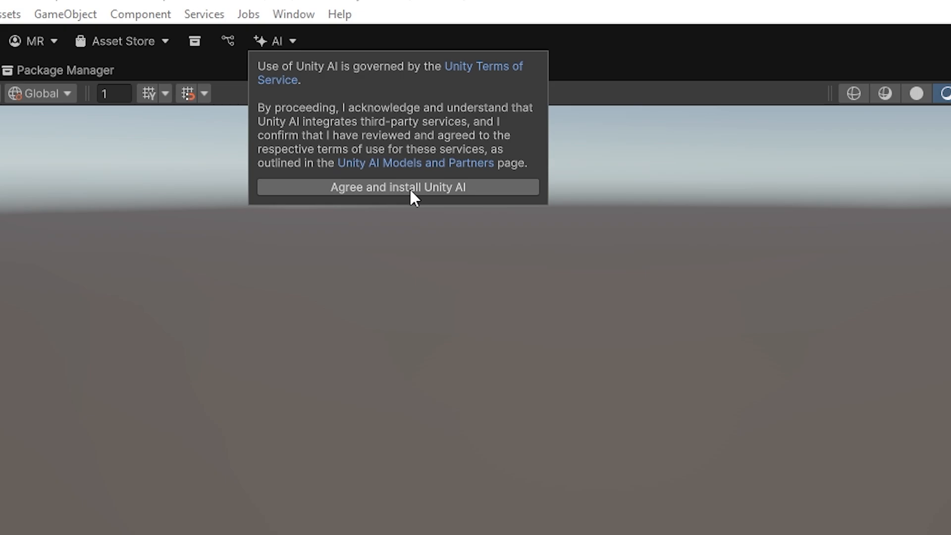
mouse_move(428, 201)
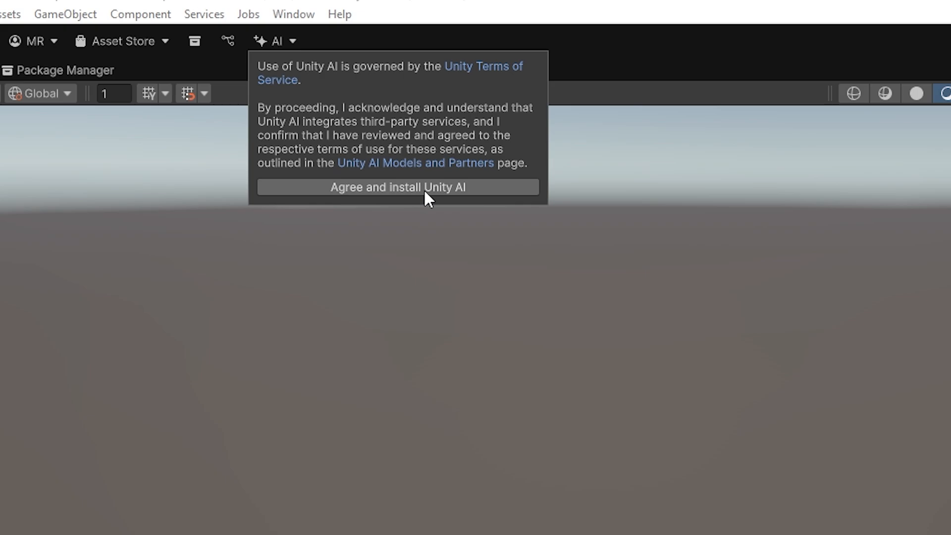
mouse_move(431, 203)
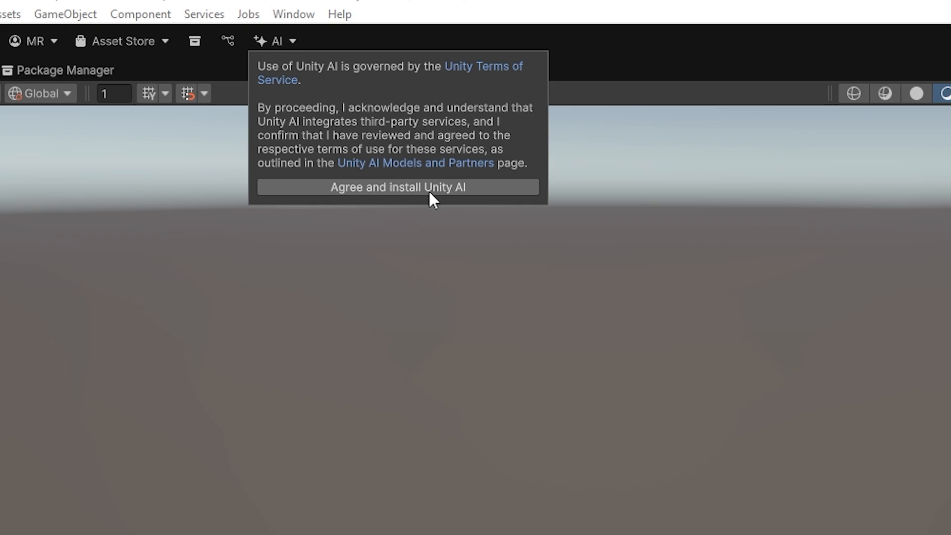
mouse_move(438, 202)
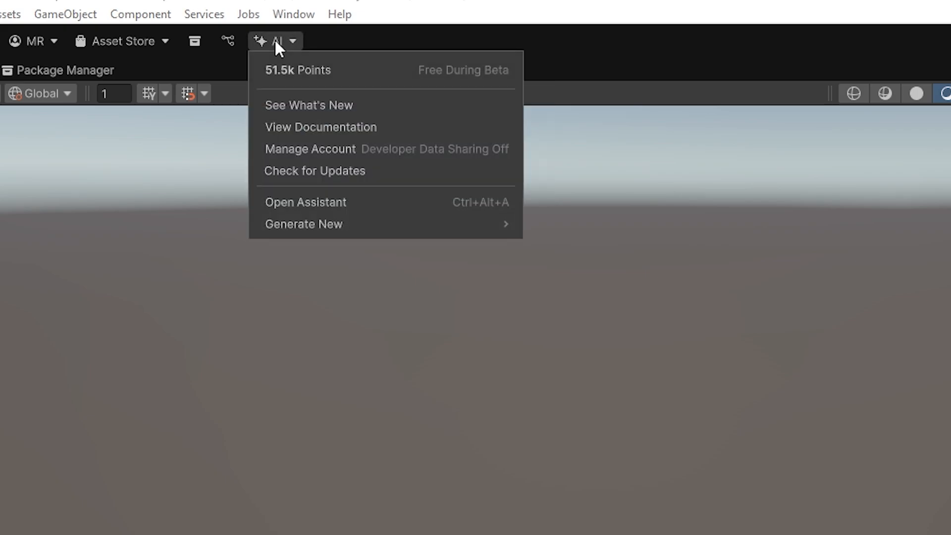
mouse_move(315, 101)
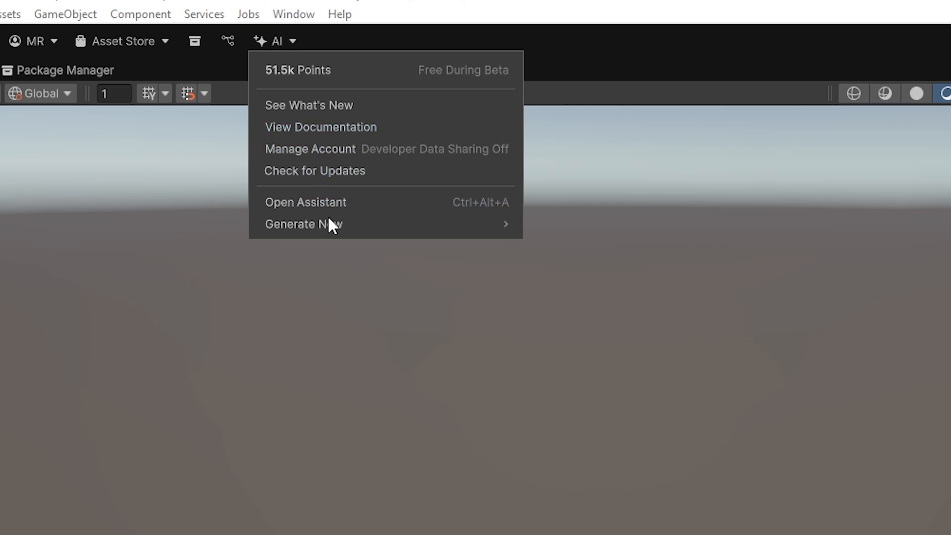
mouse_move(310, 218)
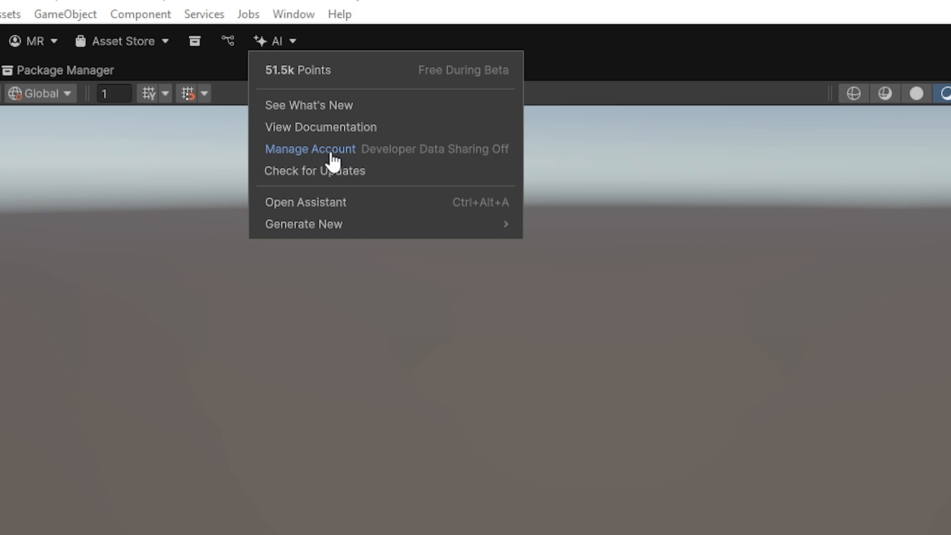
mouse_move(346, 166)
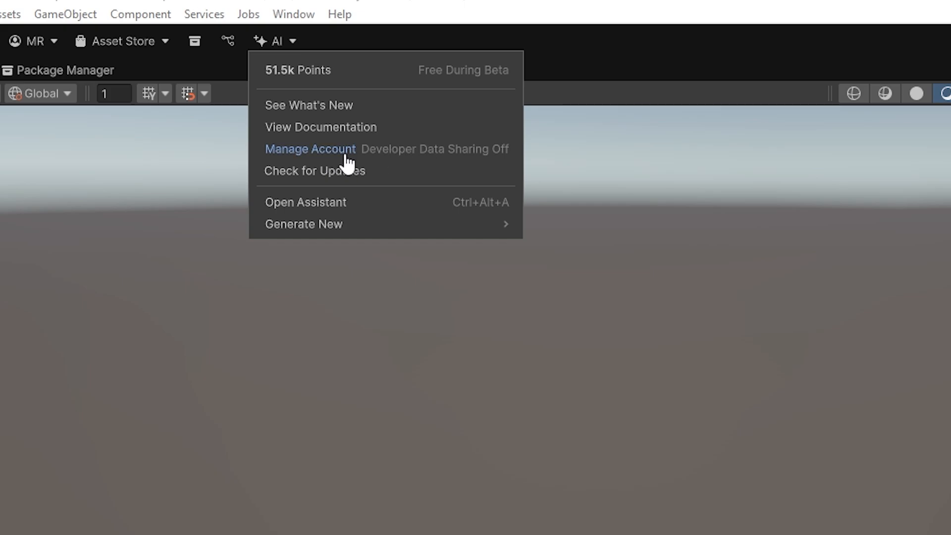
- Choose Manage Account from the toolbar AI menu to reach Unity AI account settings
click(310, 148)
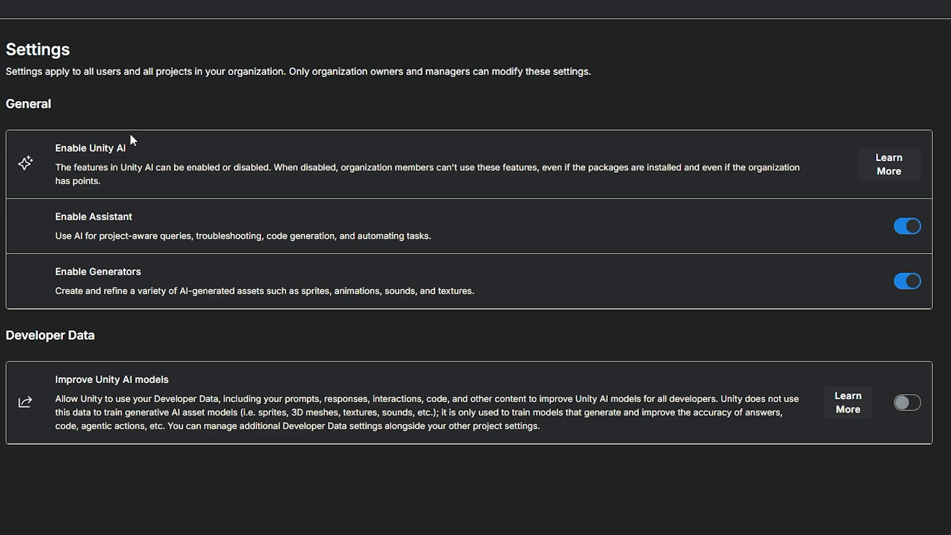
mouse_move(109, 231)
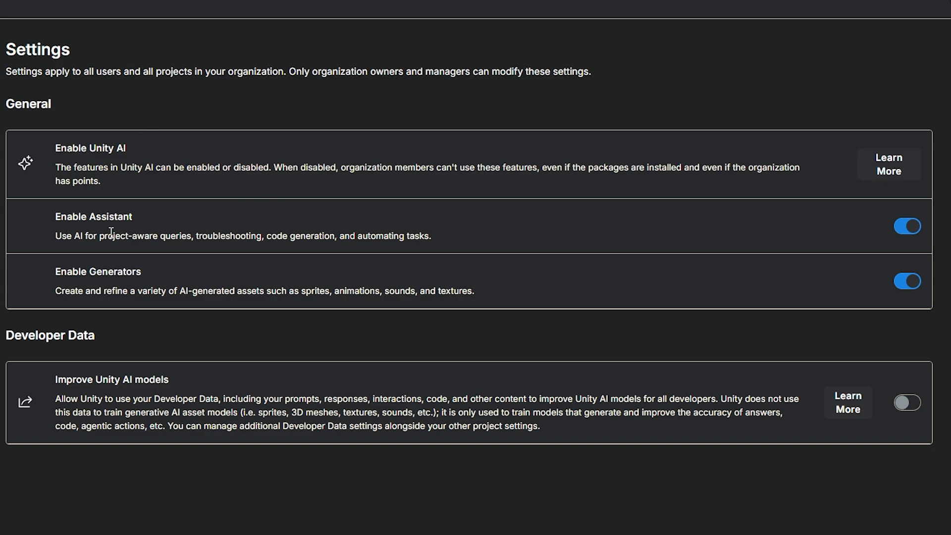
mouse_move(218, 249)
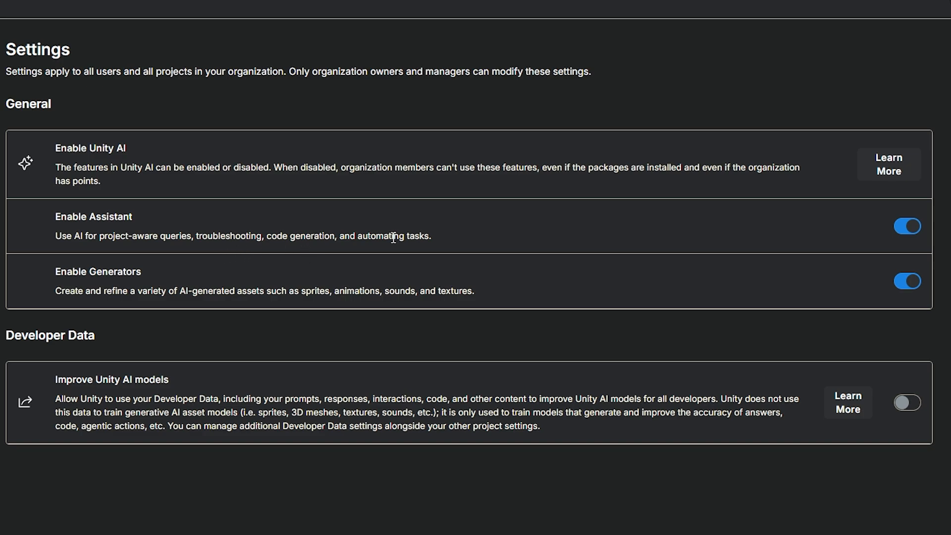
mouse_move(134, 291)
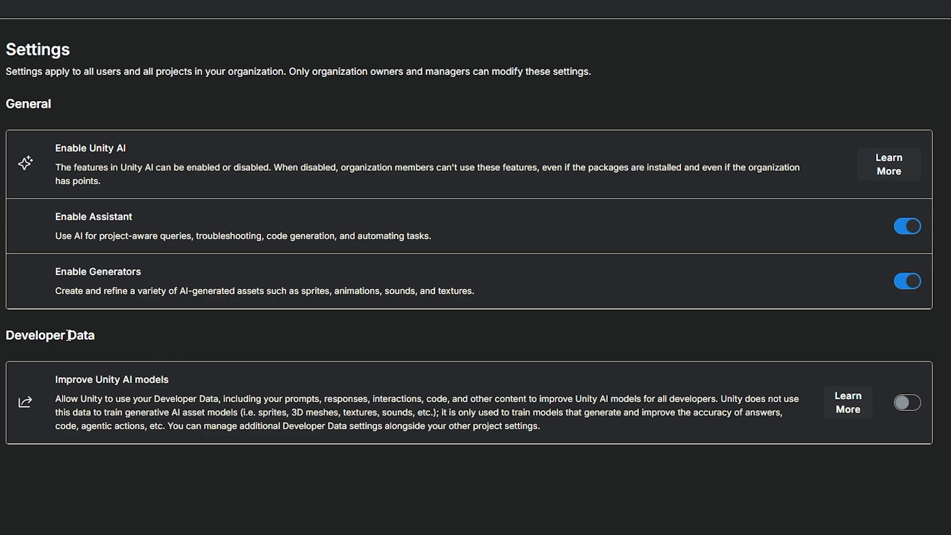
mouse_move(229, 412)
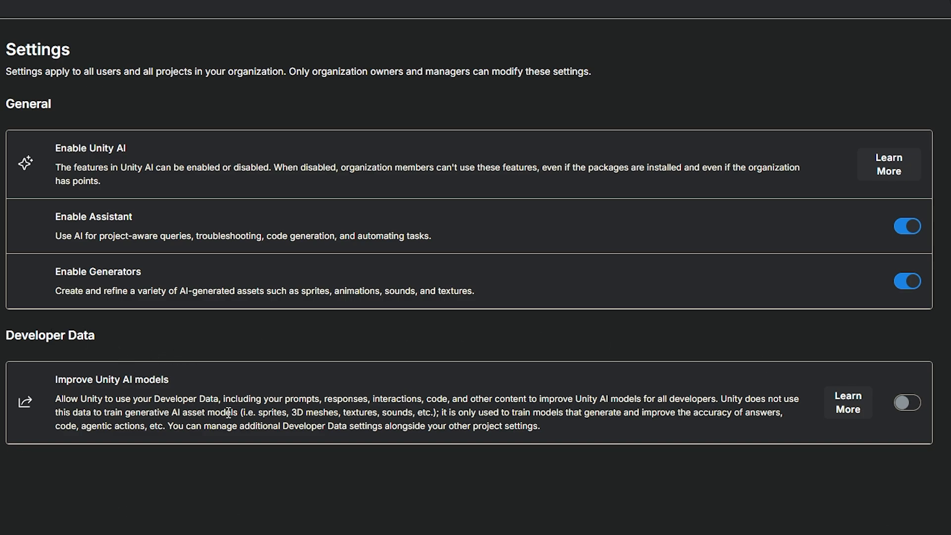
mouse_move(269, 426)
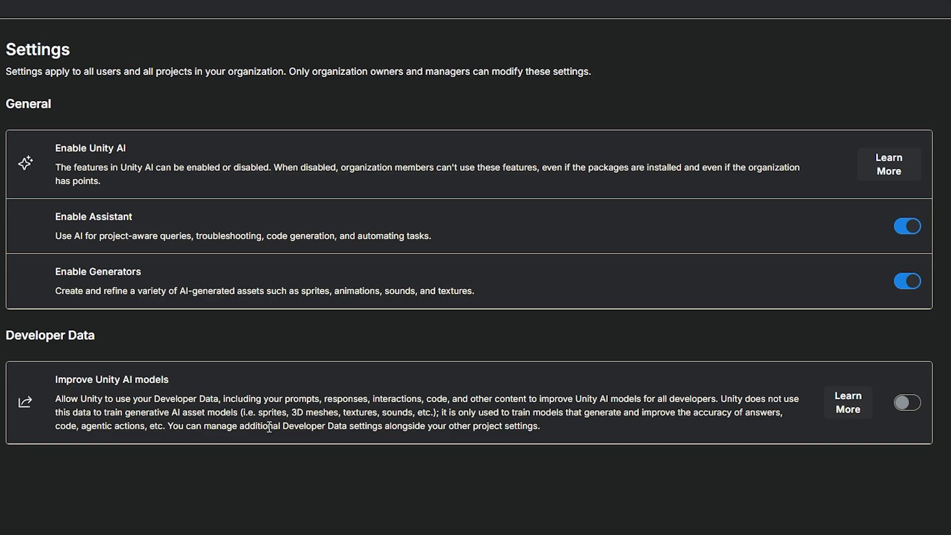
mouse_move(341, 425)
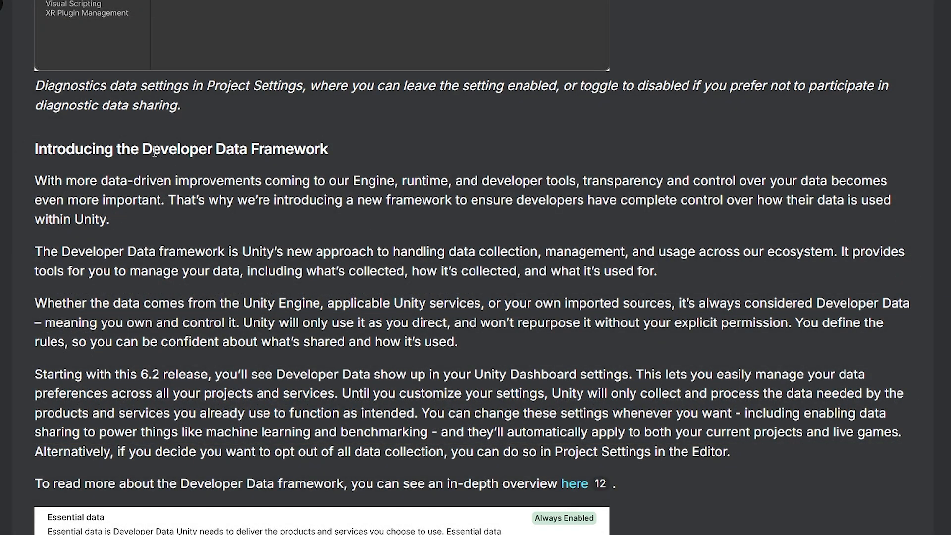
mouse_move(281, 195)
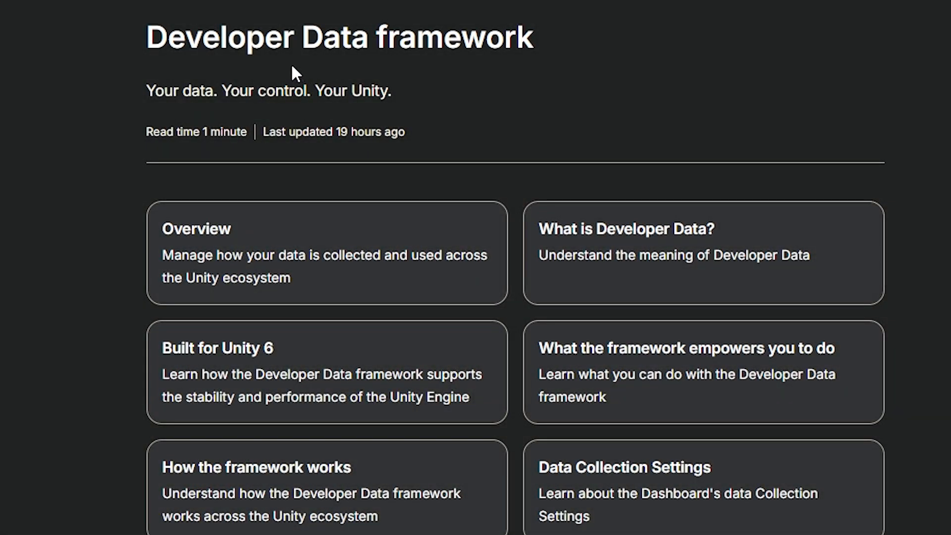
mouse_move(504, 83)
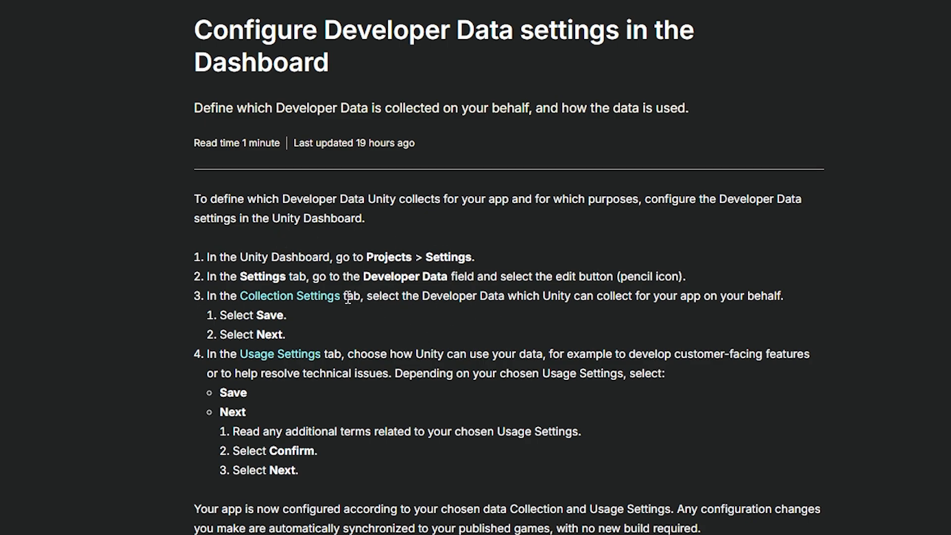
mouse_move(354, 453)
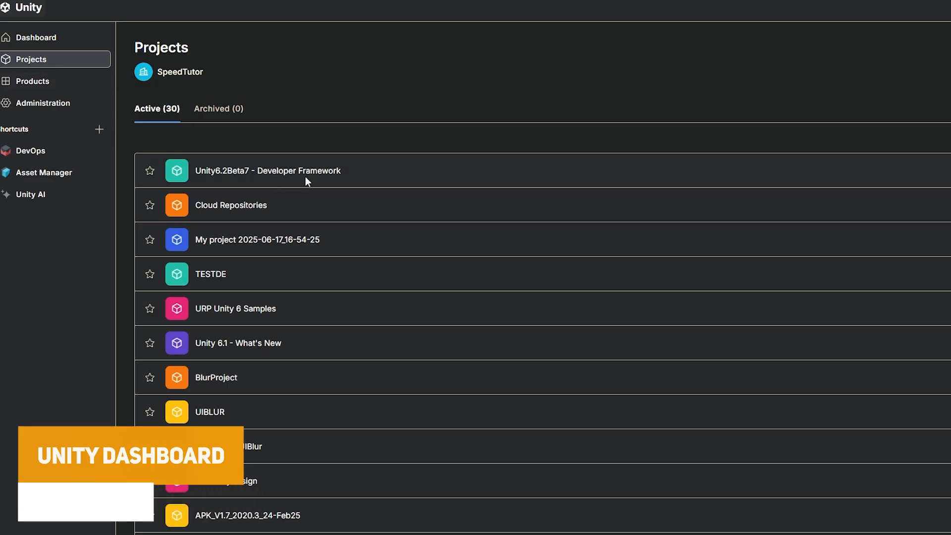
- Open Unity6.2Beta7 - Developer Framework settings and get started on Developer Data setup
click(268, 170)
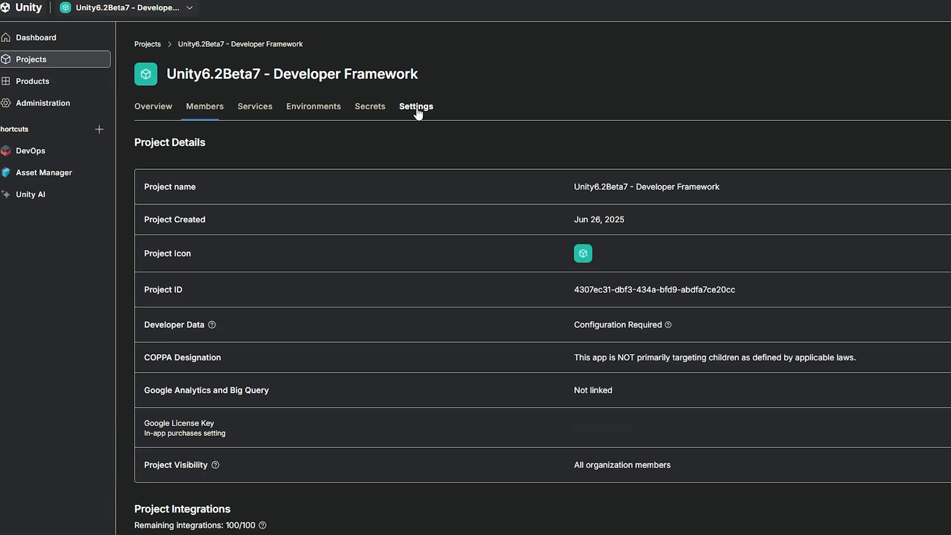
click(415, 106)
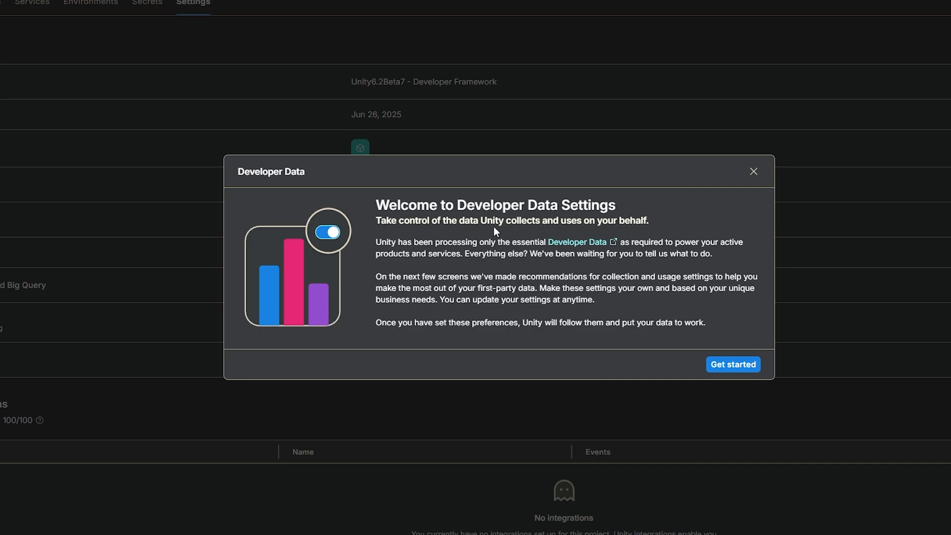
mouse_move(587, 248)
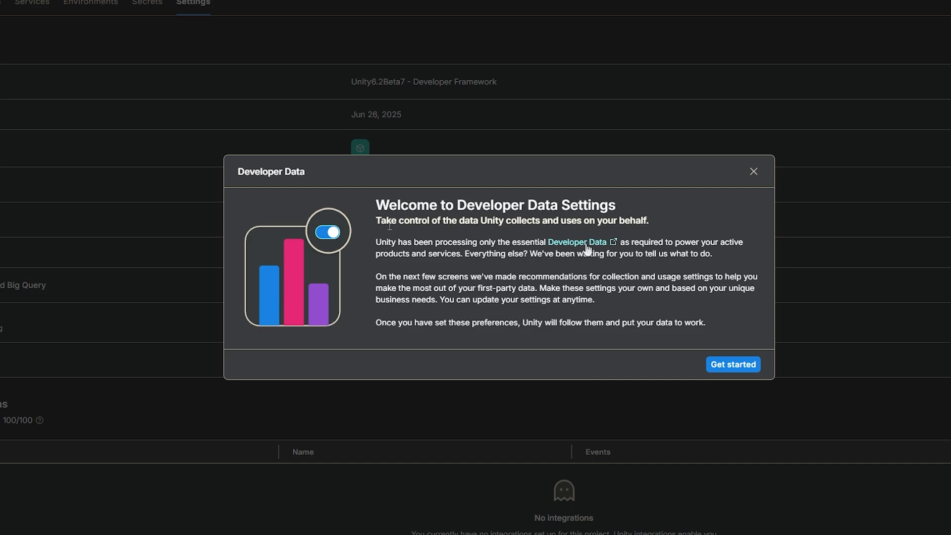
mouse_move(639, 274)
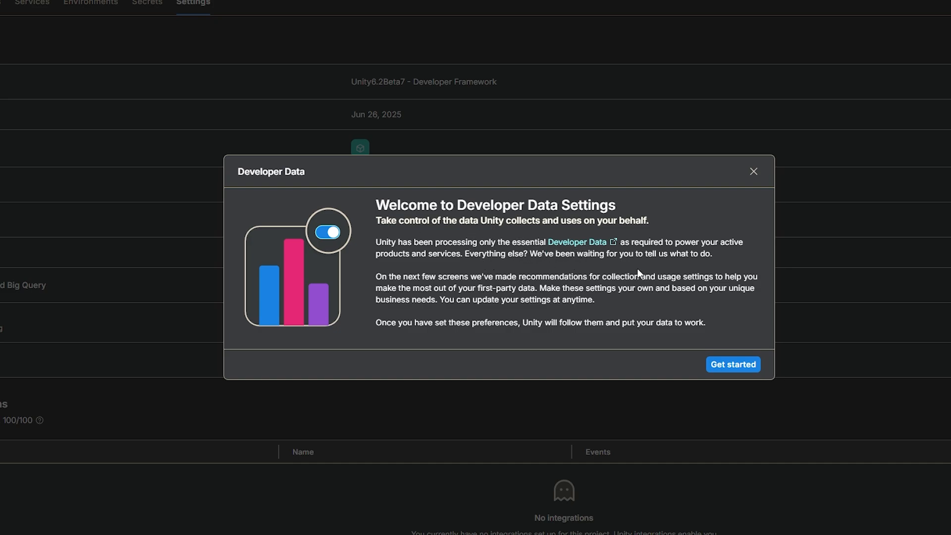
mouse_move(492, 274)
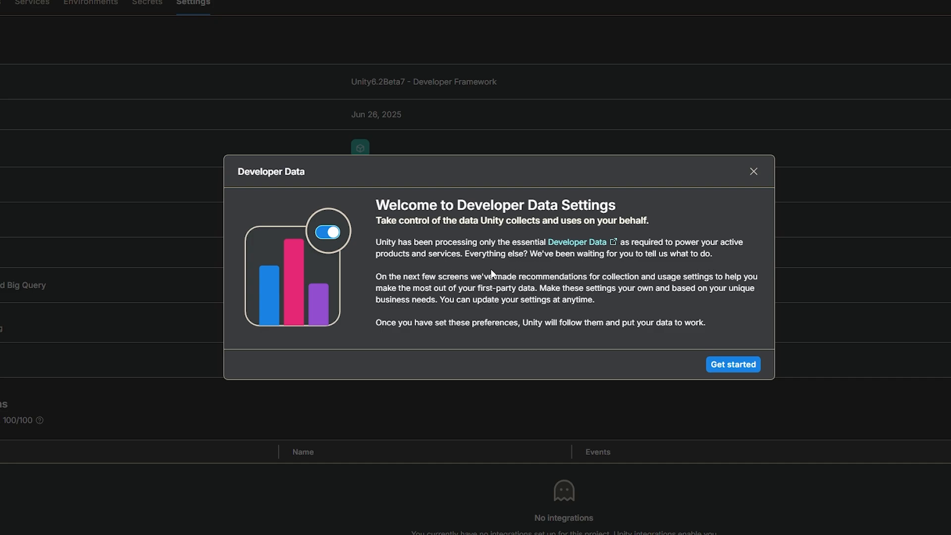
mouse_move(443, 301)
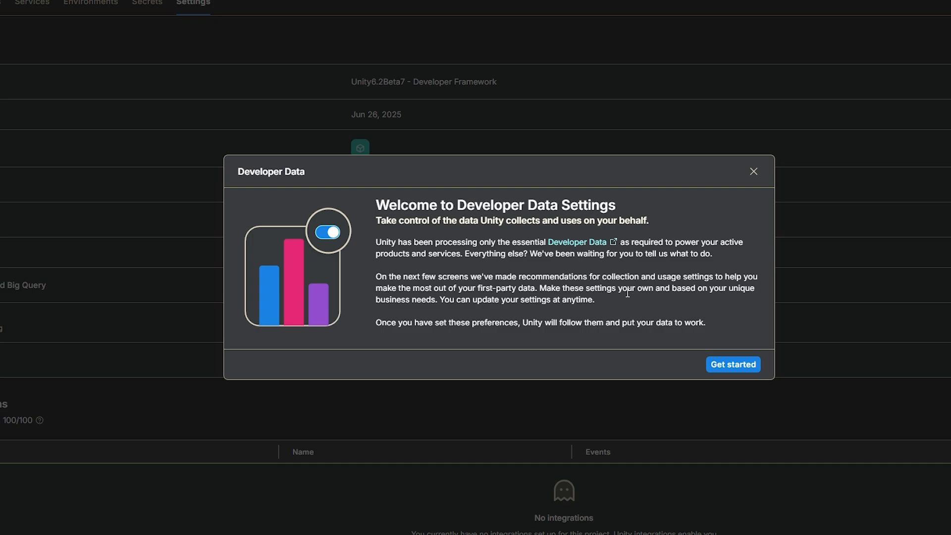
mouse_move(607, 293)
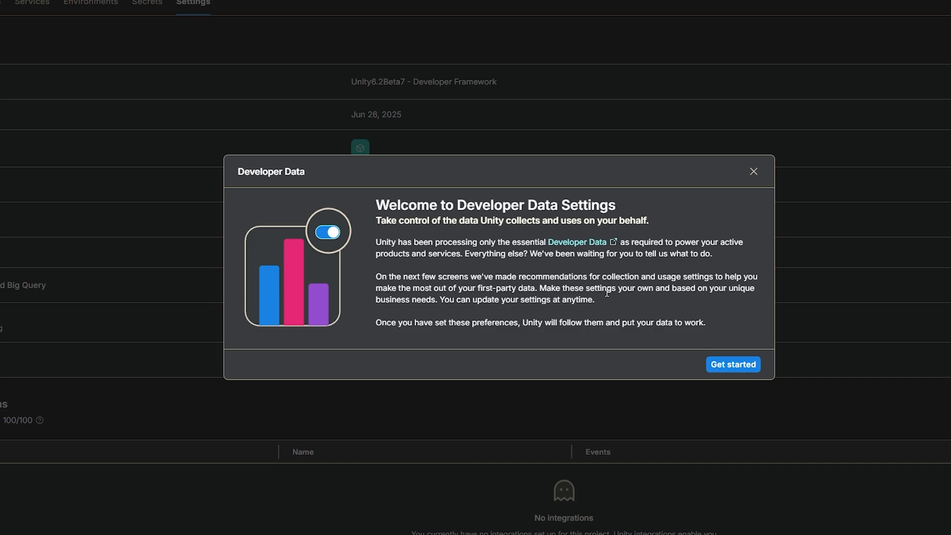
mouse_move(626, 303)
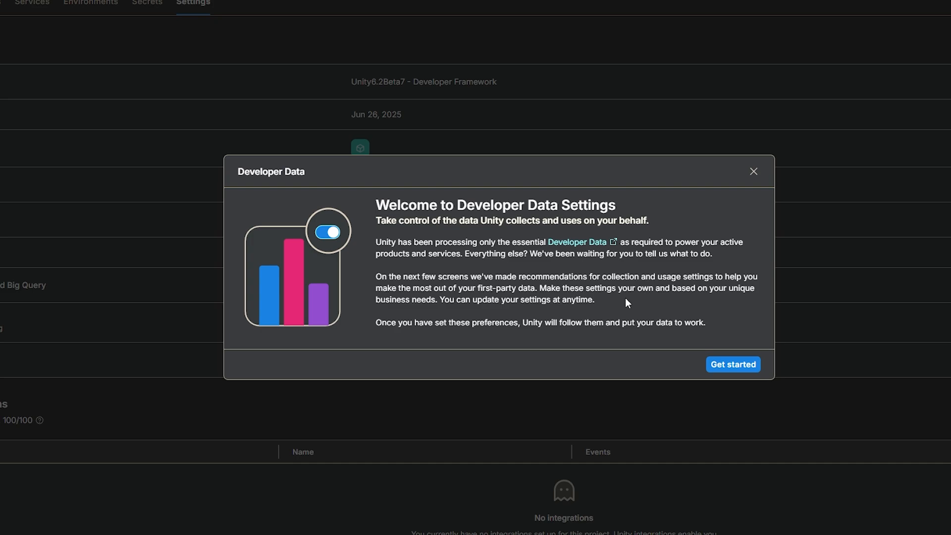
mouse_move(681, 306)
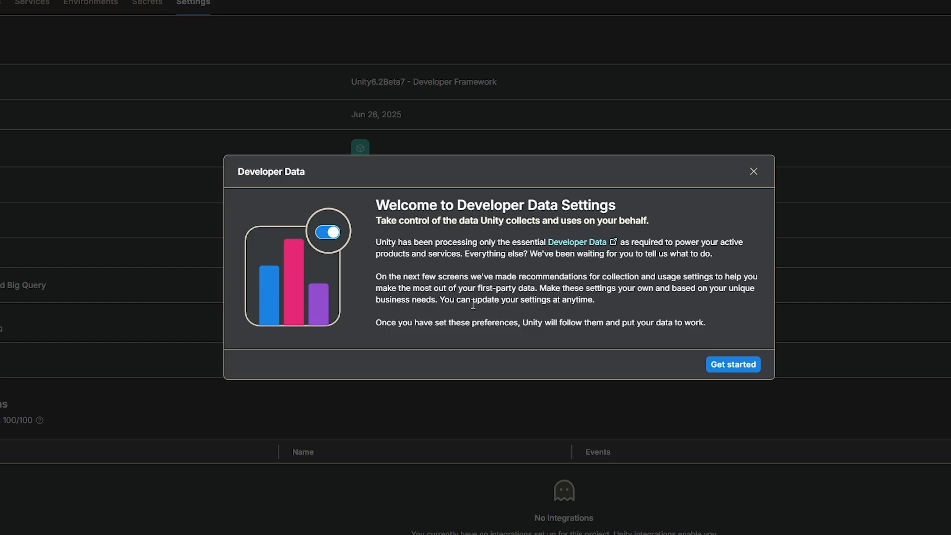
click(732, 364)
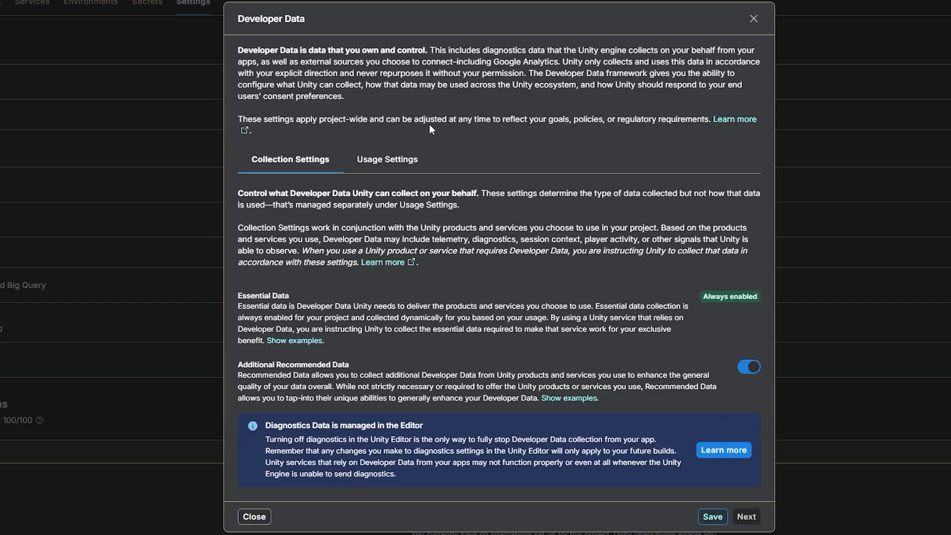
mouse_move(339, 219)
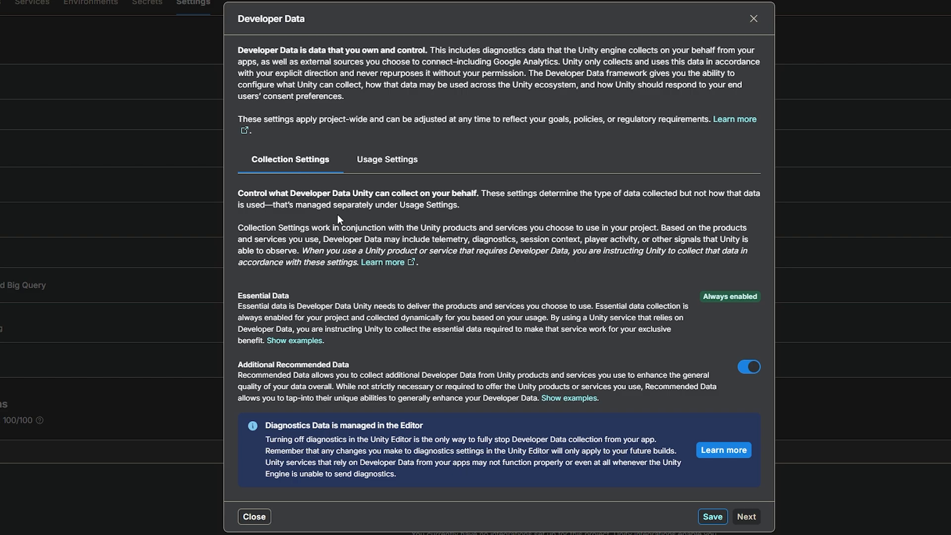
mouse_move(600, 208)
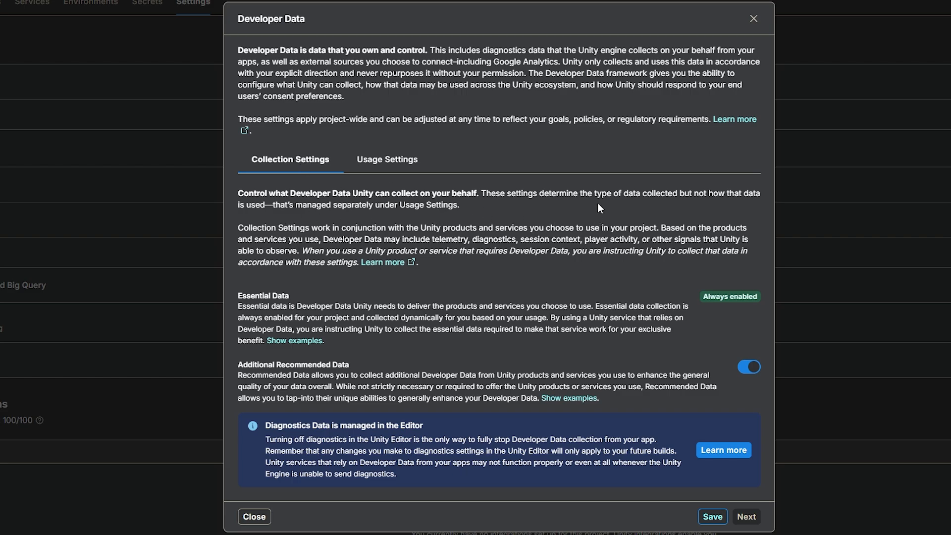
mouse_move(672, 217)
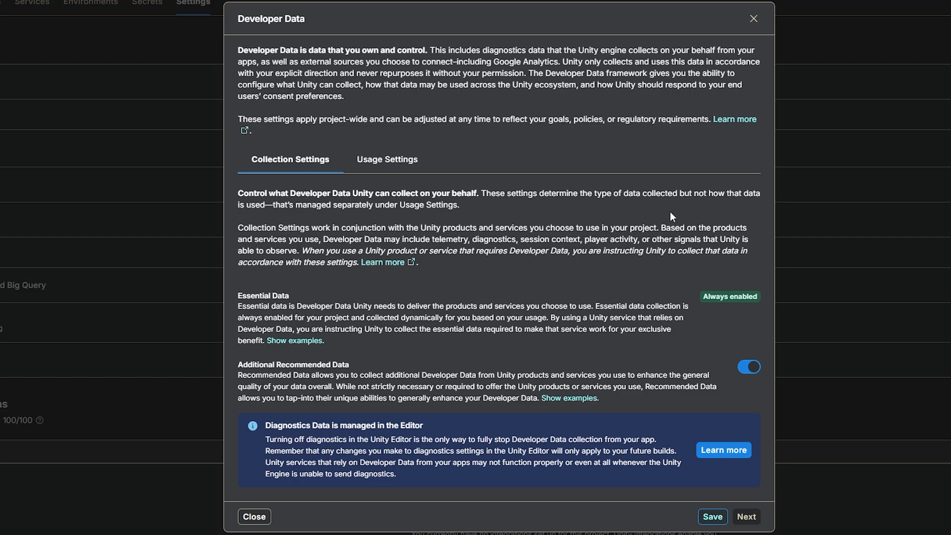
mouse_move(425, 332)
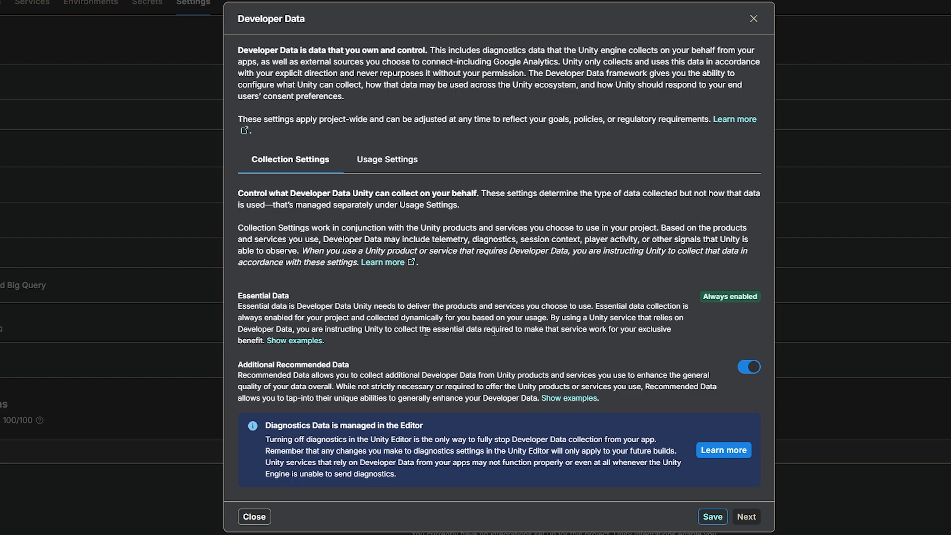
mouse_move(480, 320)
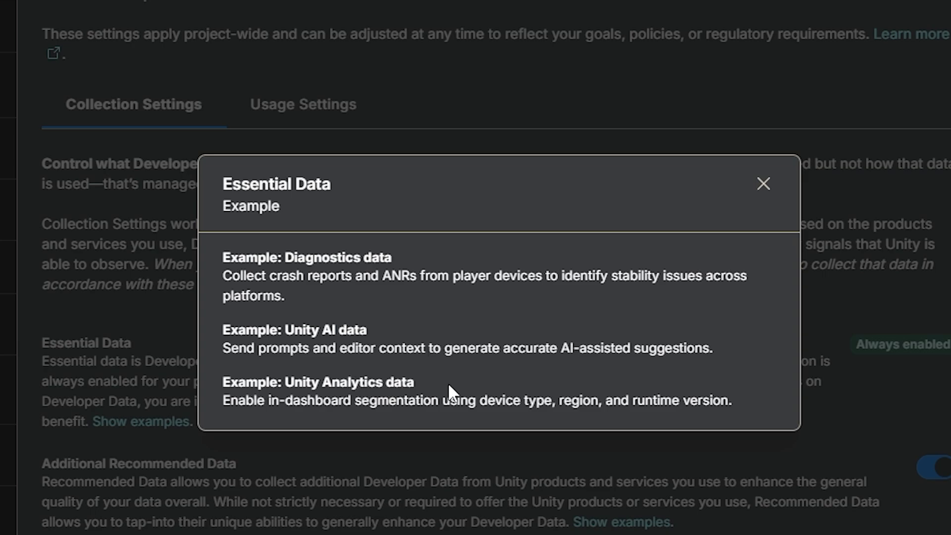
mouse_move(391, 340)
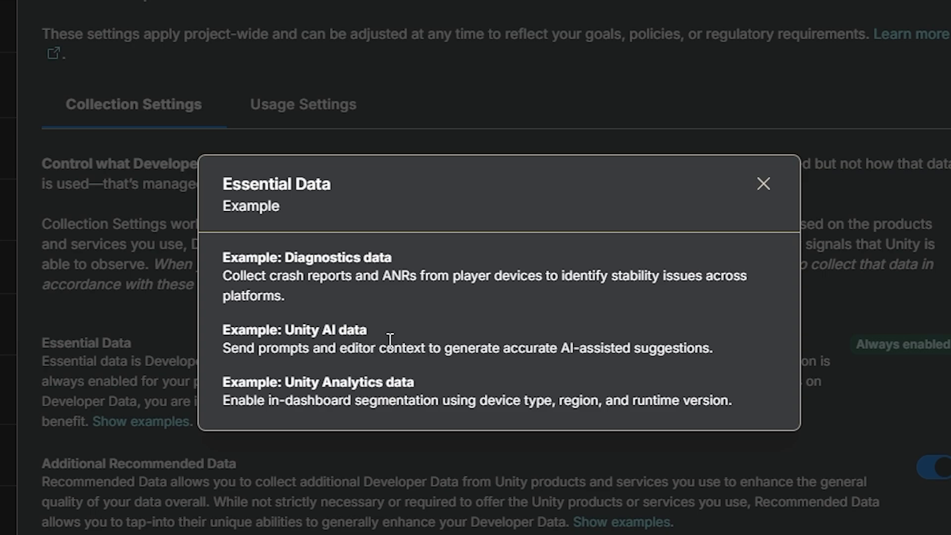
mouse_move(297, 399)
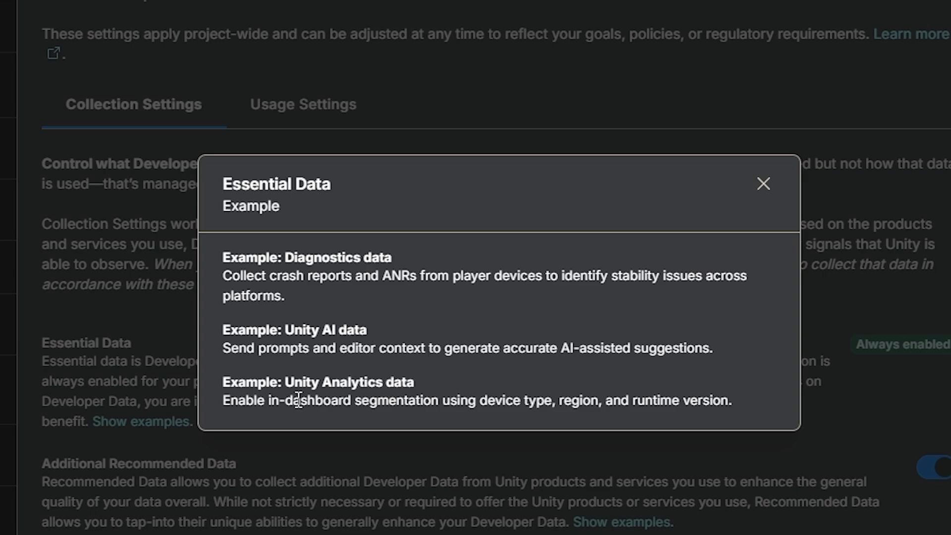
mouse_move(421, 302)
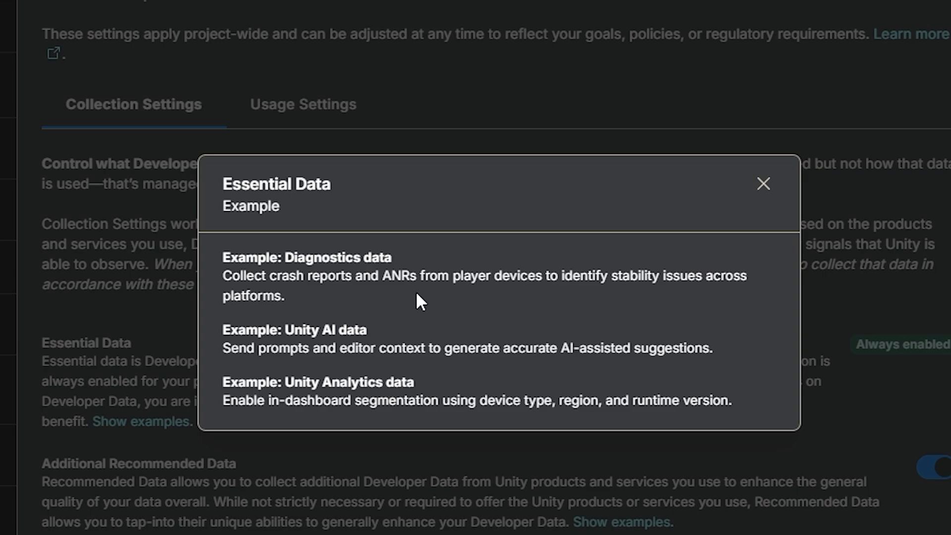
click(764, 185)
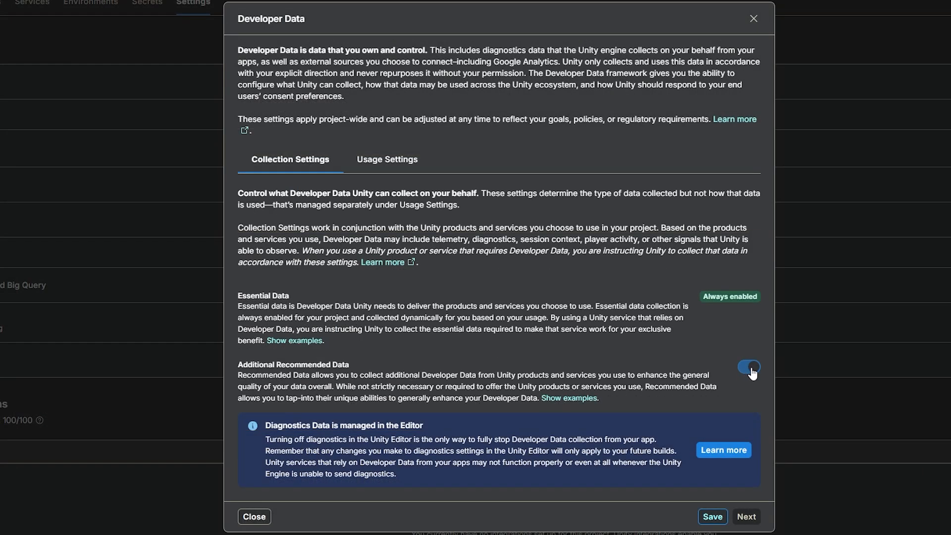
click(568, 398)
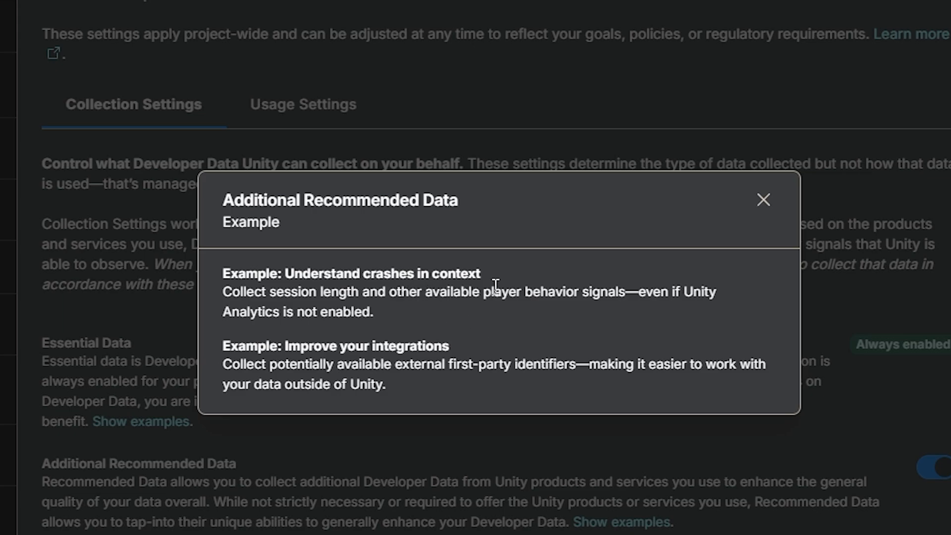
mouse_move(431, 389)
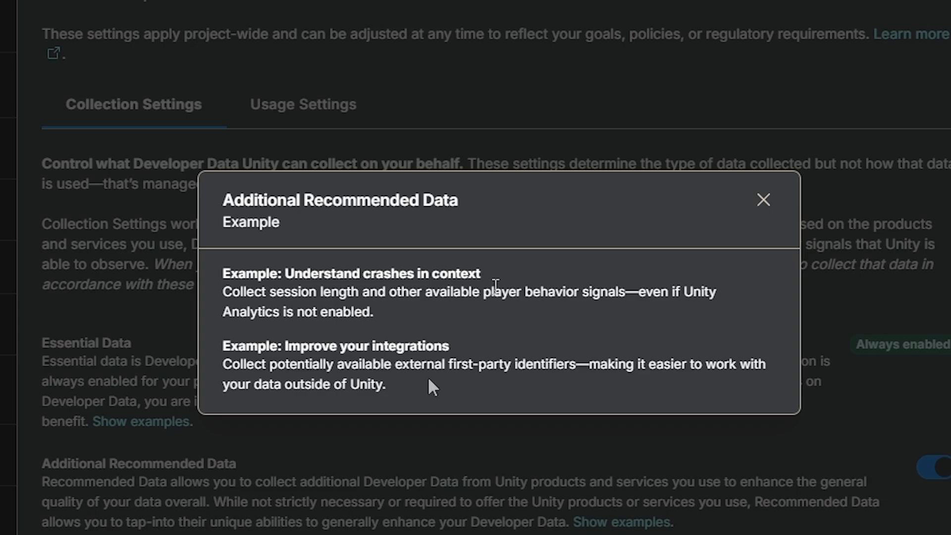
click(763, 200)
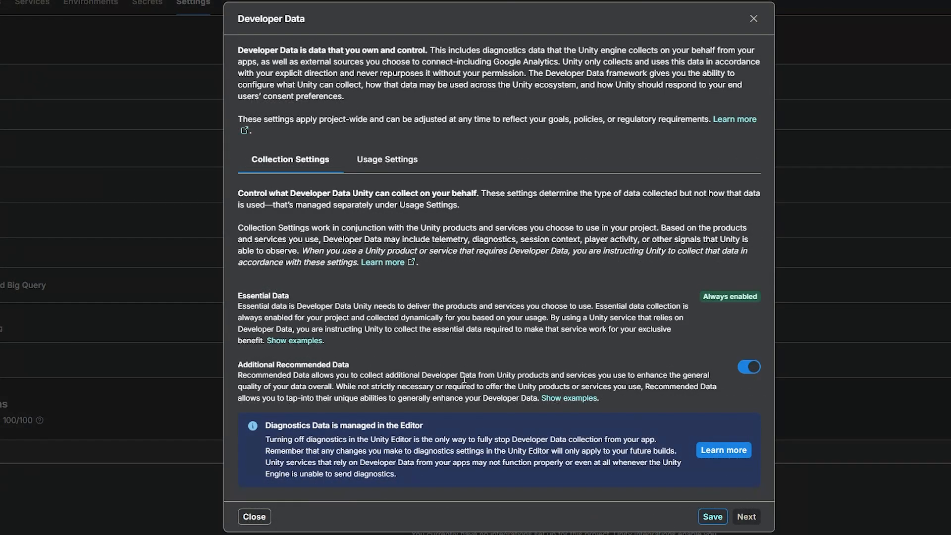
mouse_move(631, 433)
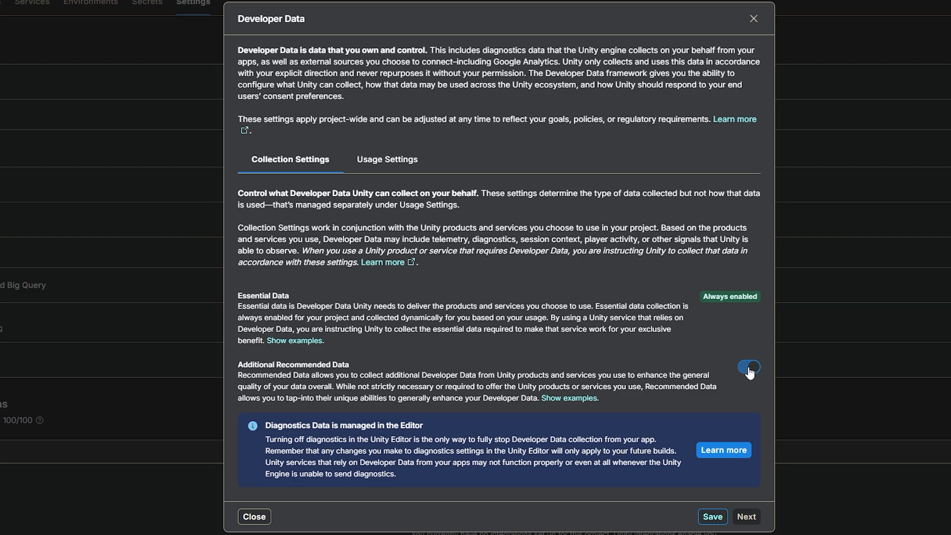
click(748, 367)
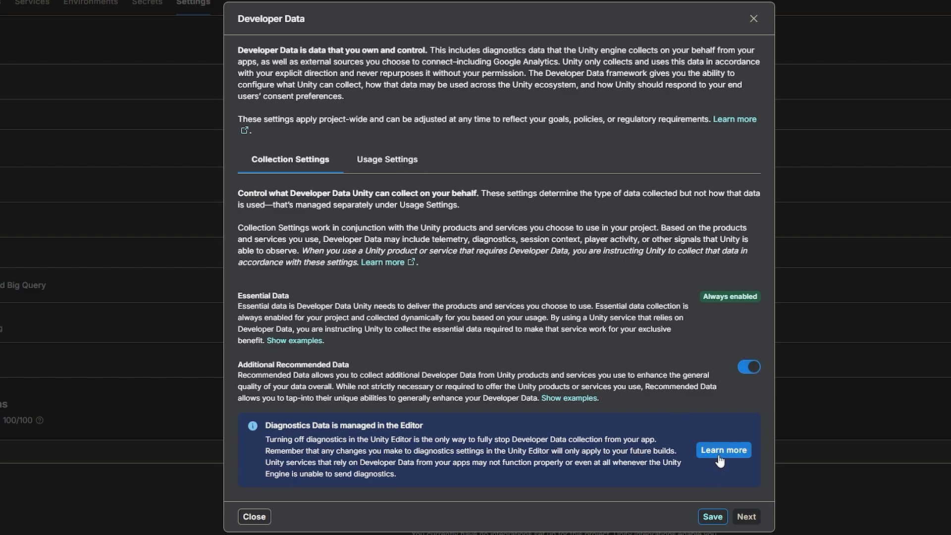
- In Usage Settings, show examples under Customer facing features and functionality
click(387, 159)
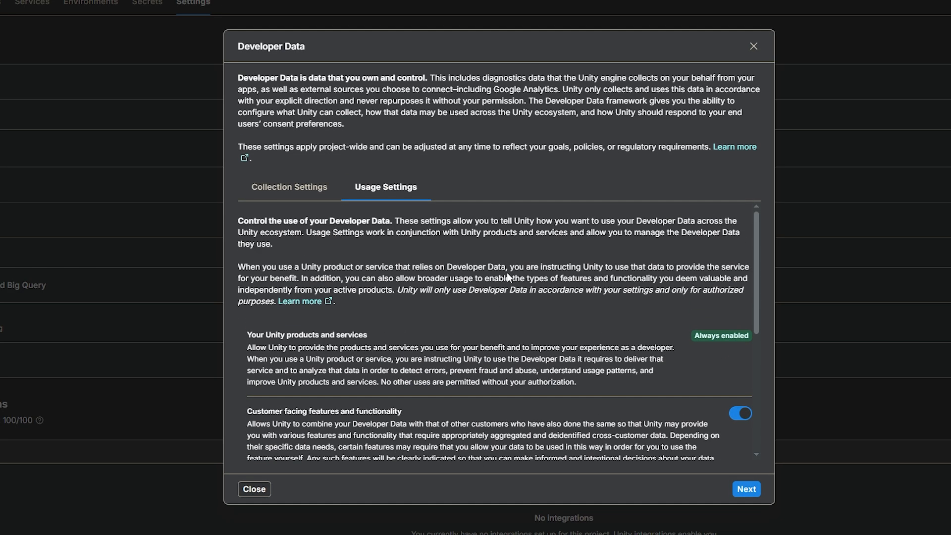
scroll(down, 3)
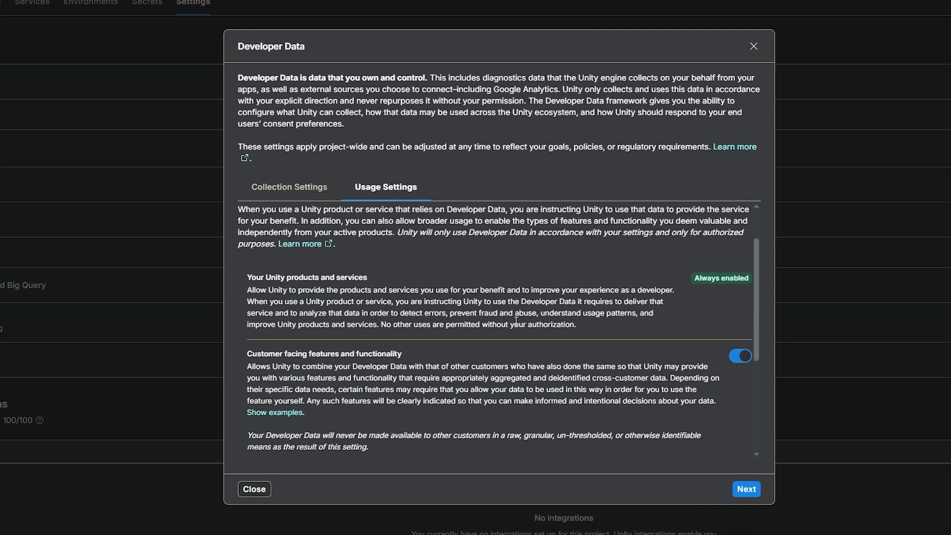
mouse_move(639, 297)
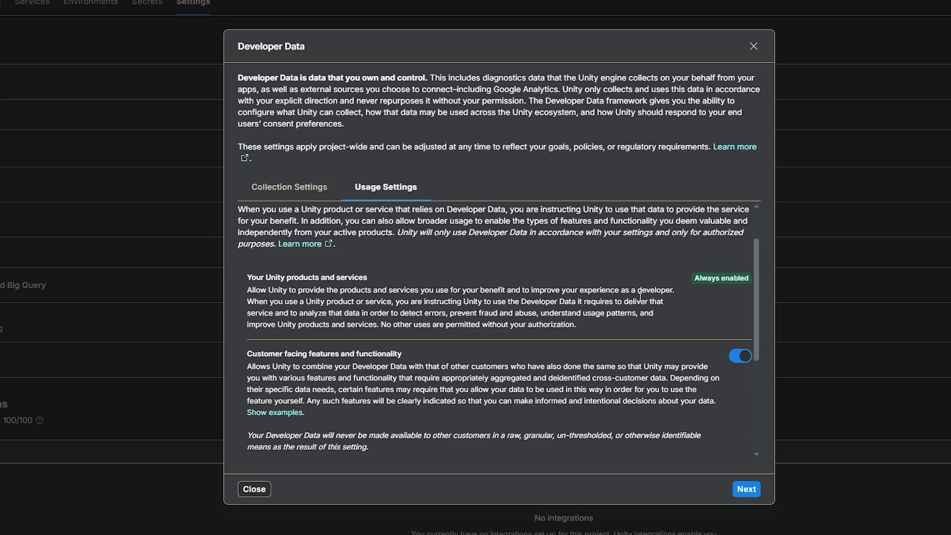
scroll(down, 3)
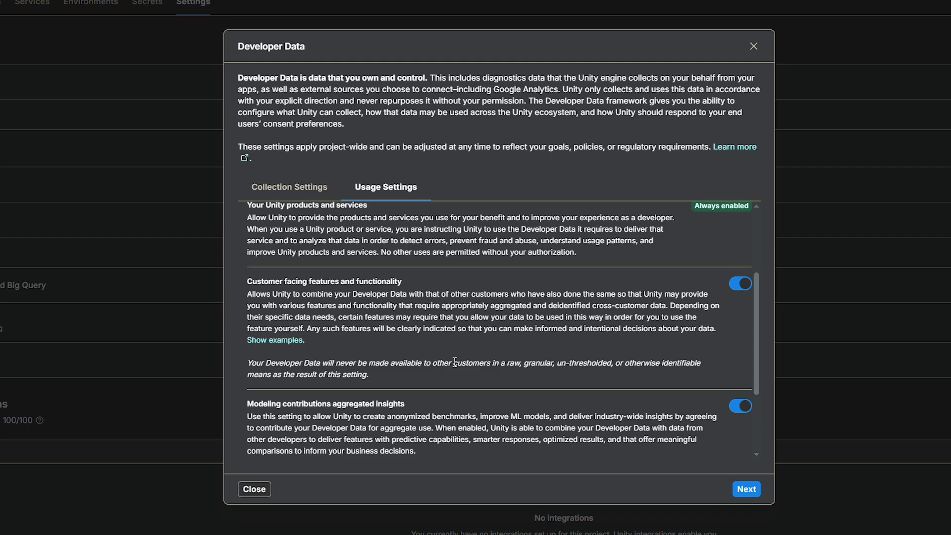
mouse_move(467, 364)
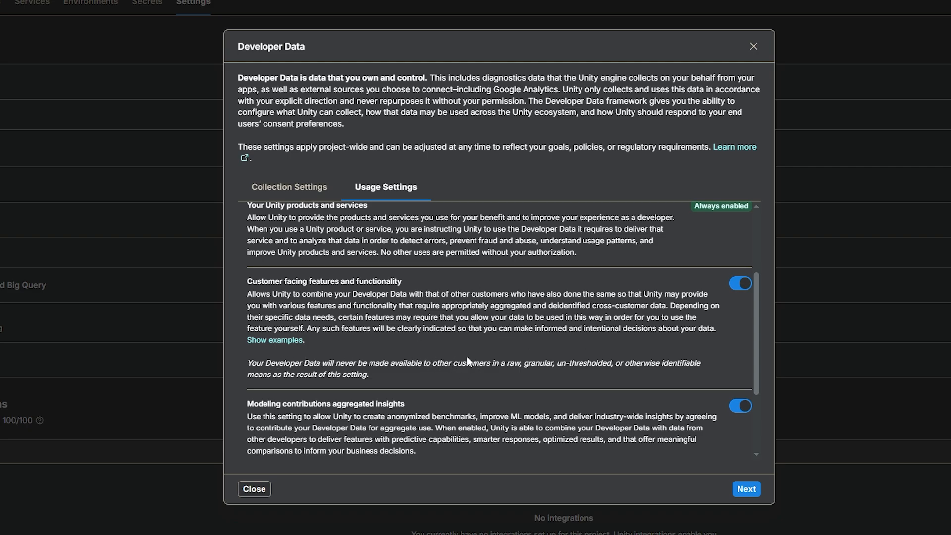
click(274, 340)
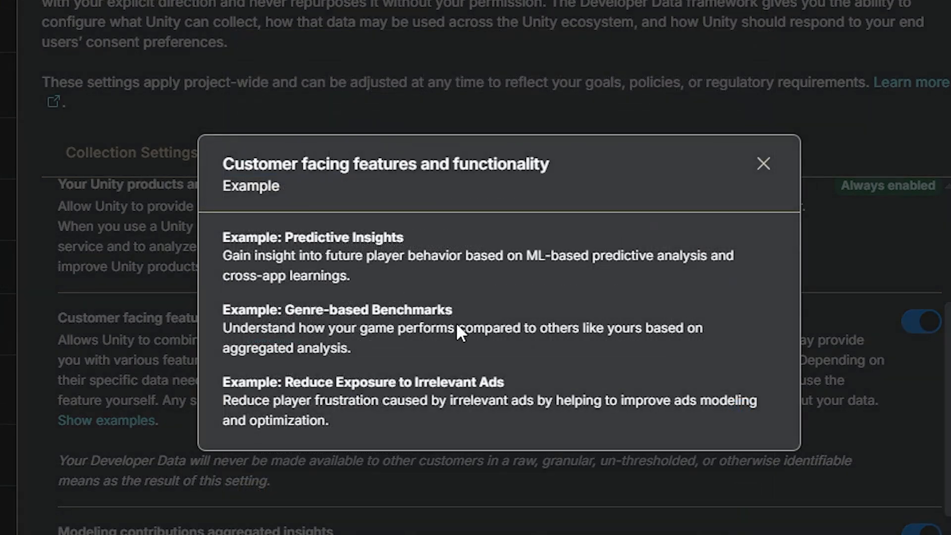
mouse_move(515, 301)
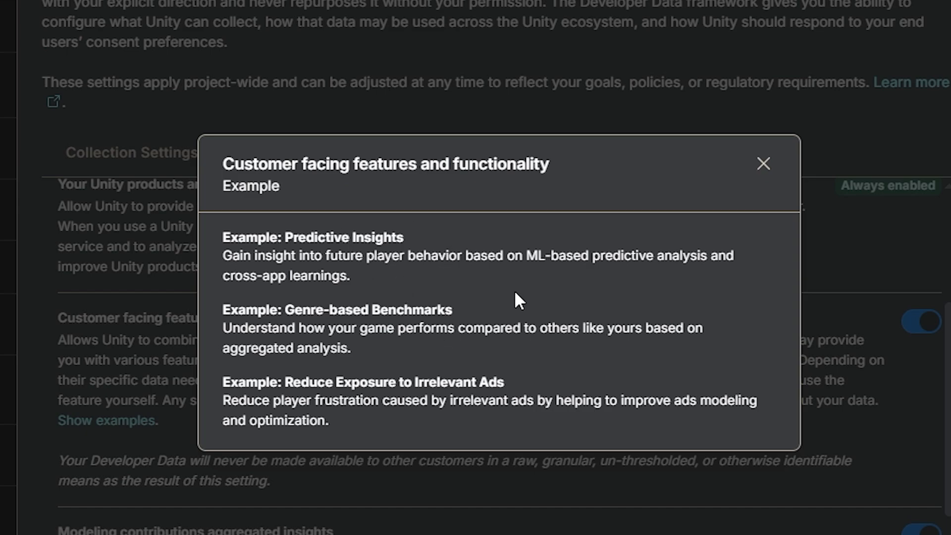
mouse_move(456, 397)
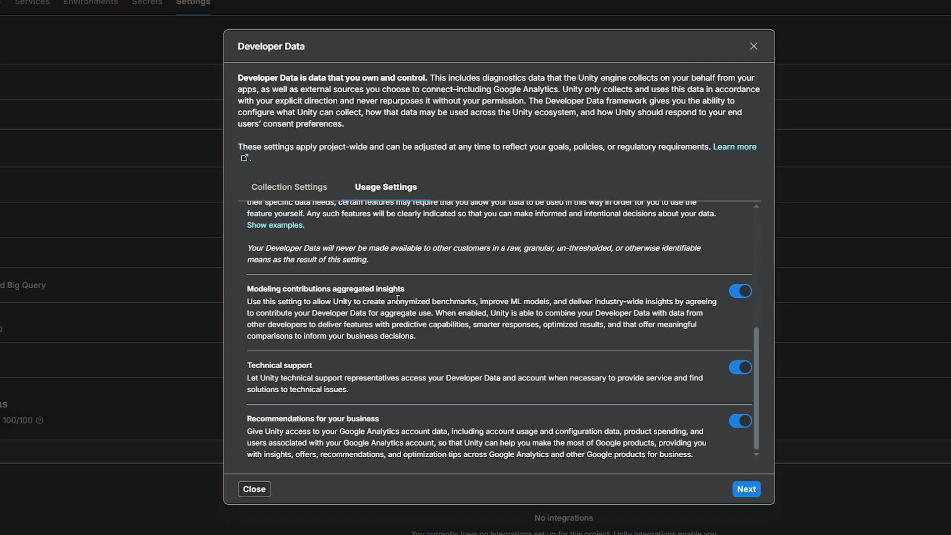
mouse_move(556, 348)
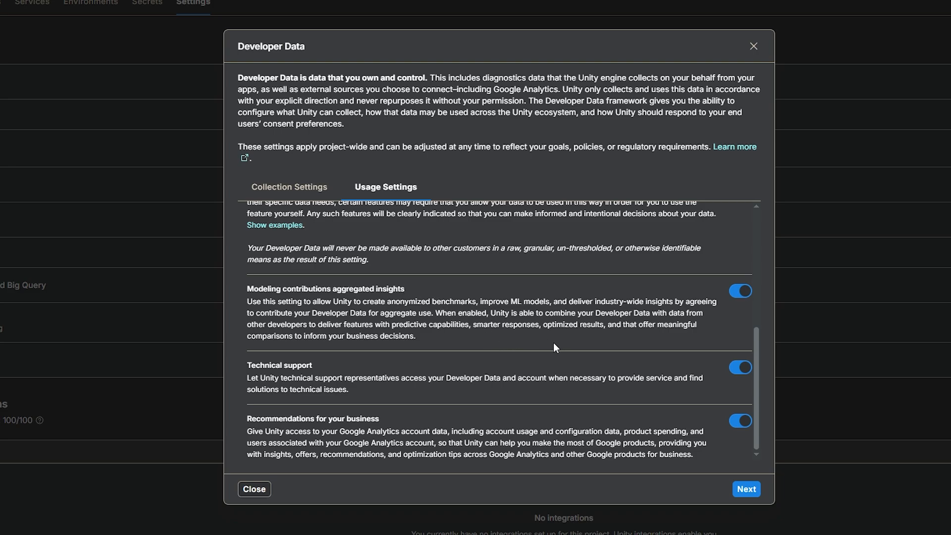
mouse_move(580, 310)
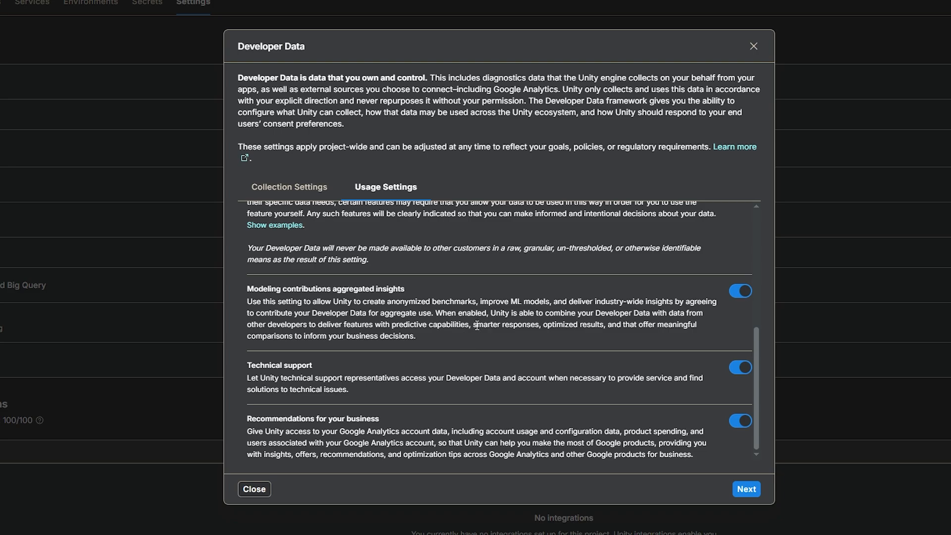
mouse_move(360, 377)
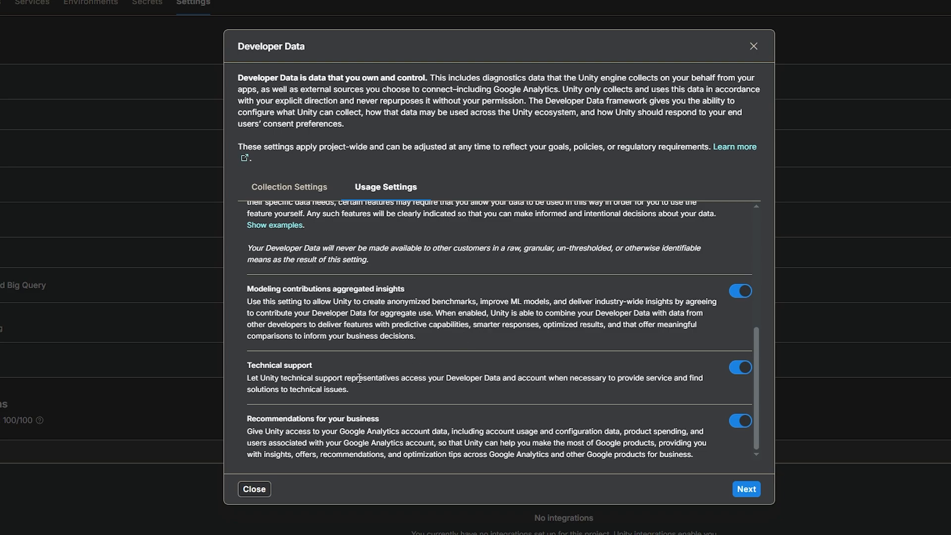
mouse_move(369, 392)
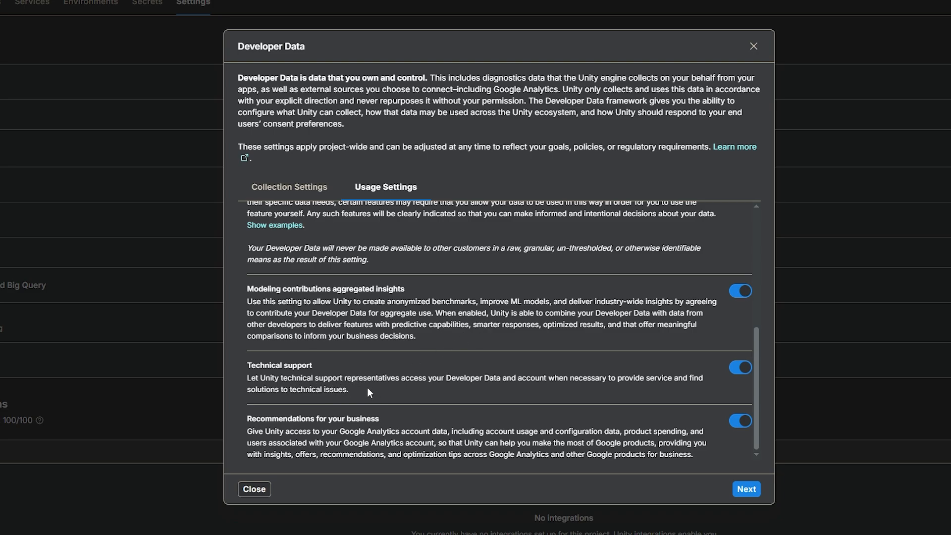
mouse_move(533, 401)
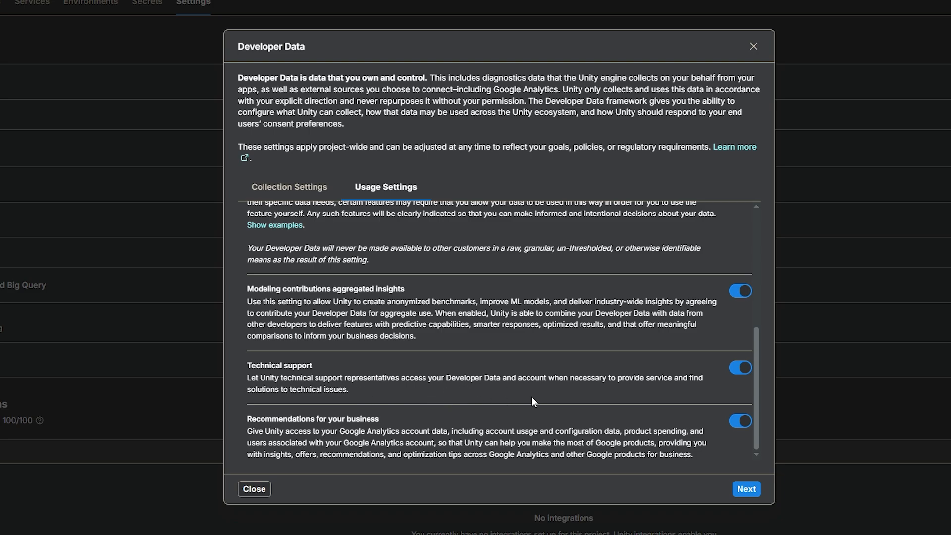
mouse_move(685, 395)
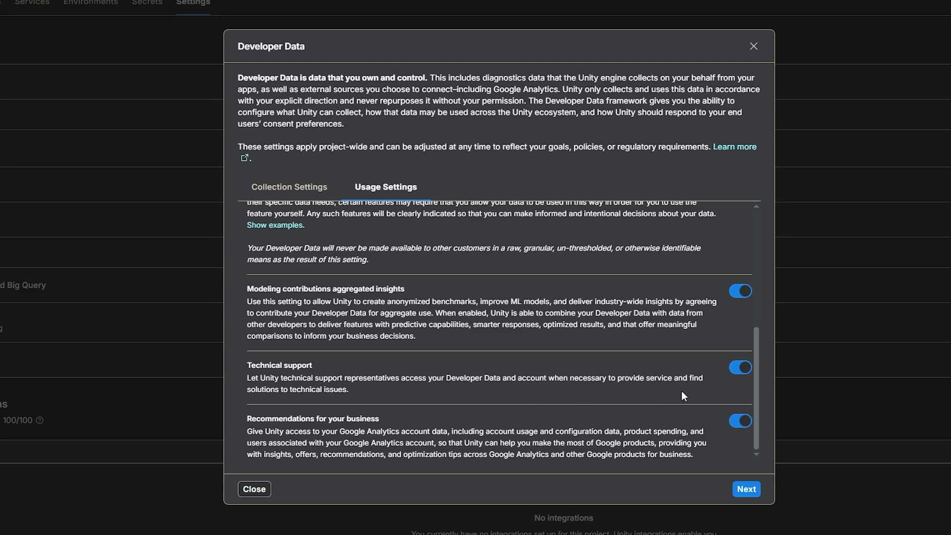
mouse_move(642, 395)
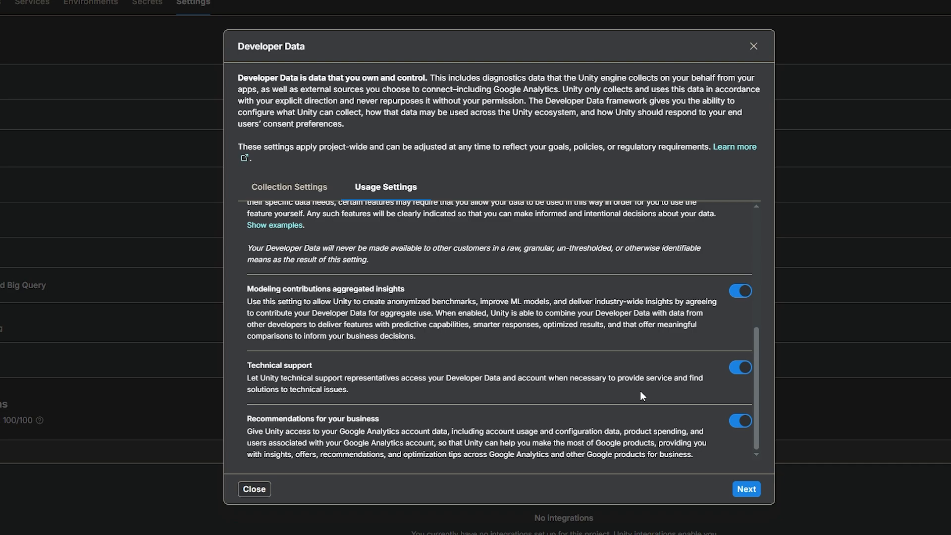
mouse_move(520, 415)
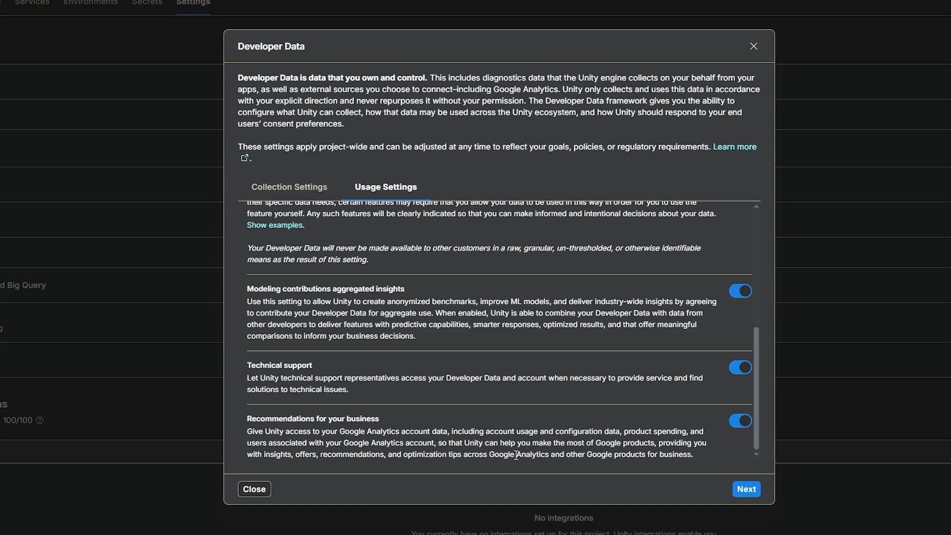
mouse_move(533, 485)
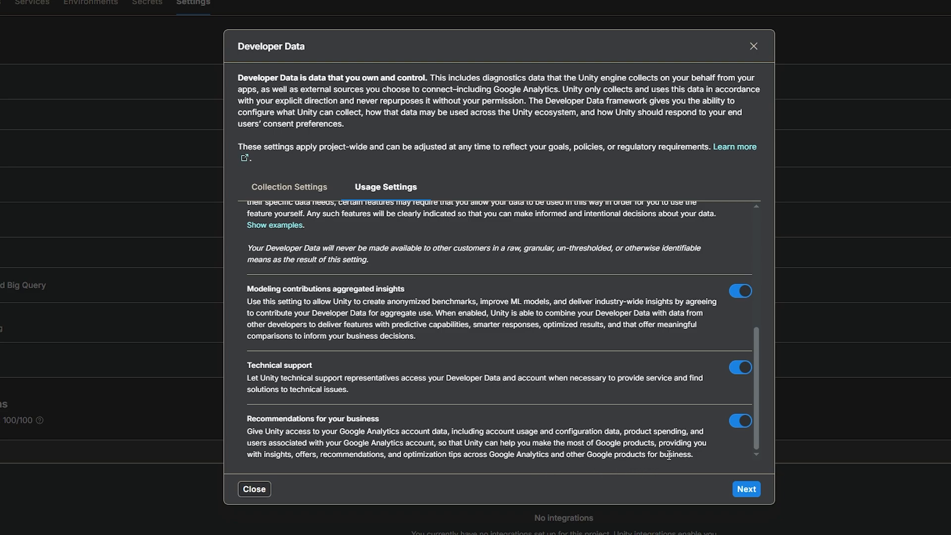
mouse_move(808, 488)
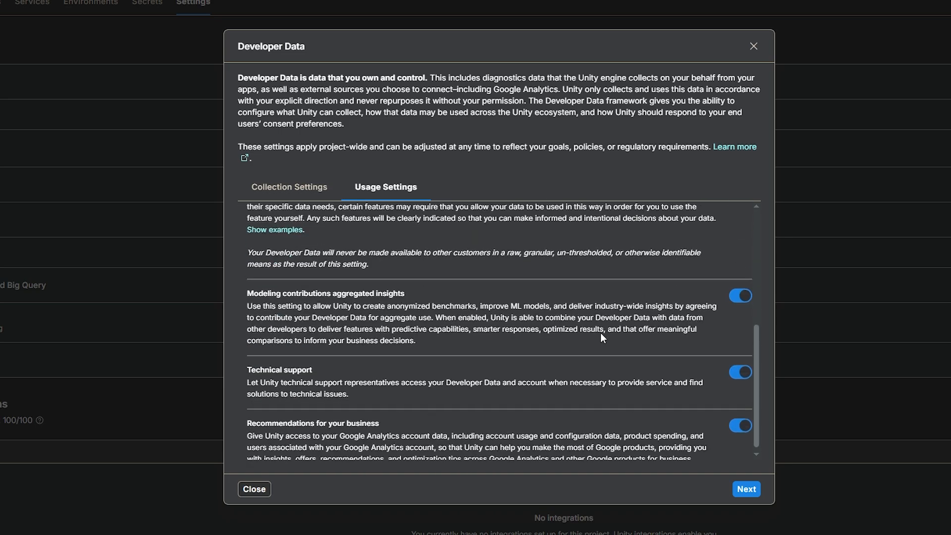
- Advance the Developer Data wizard to the Save step with accepted data protection terms
click(745, 488)
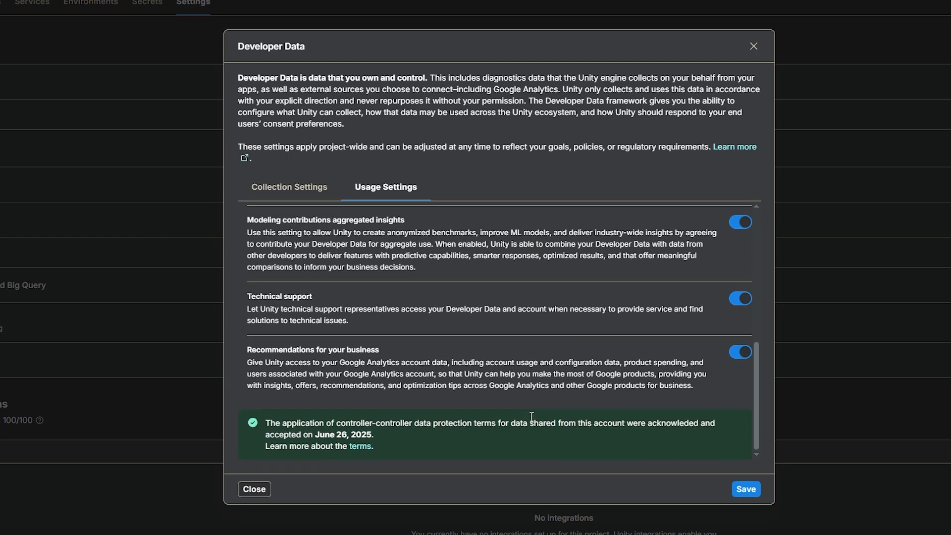
mouse_move(591, 412)
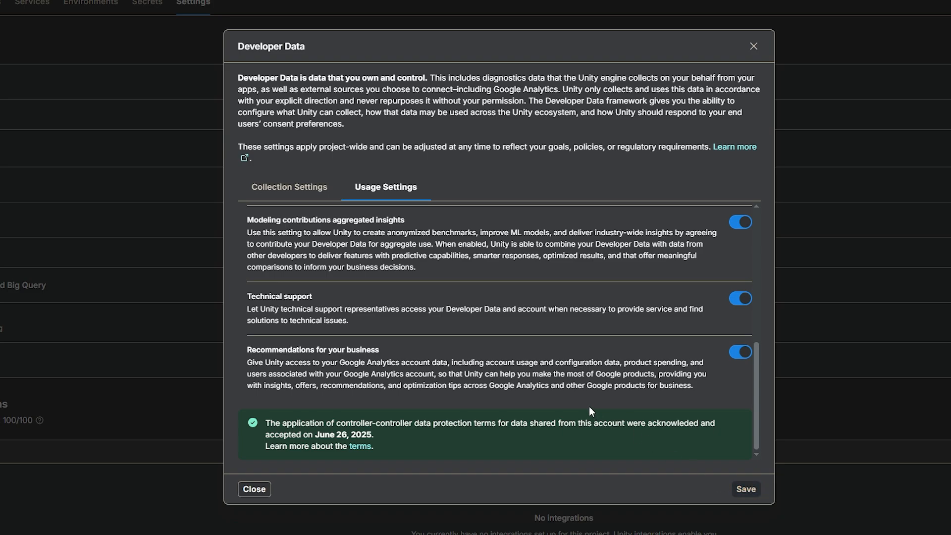